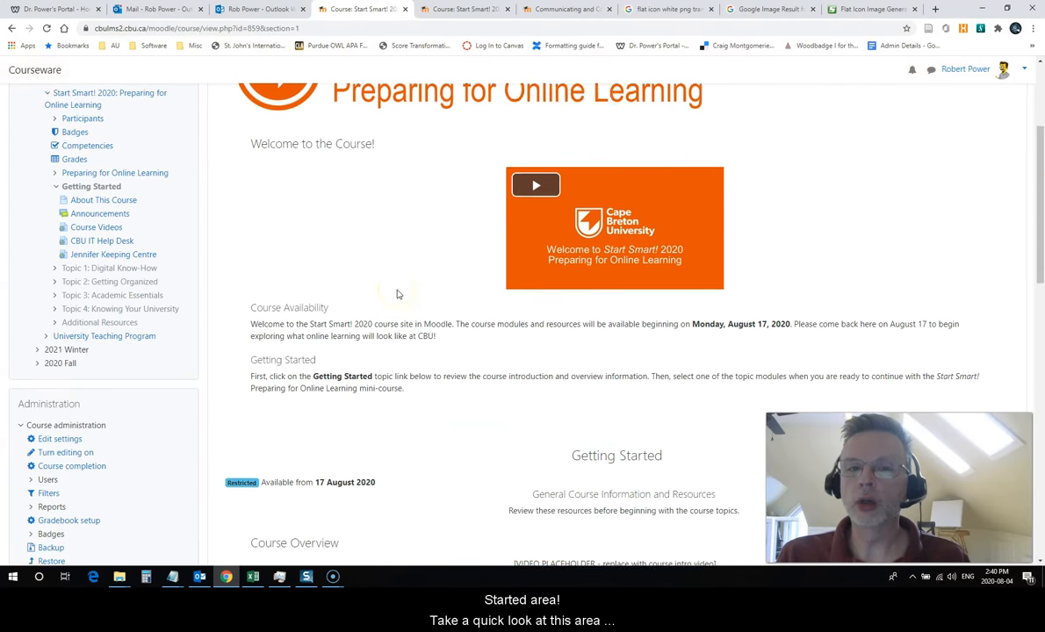
Step: Scroll the Getting Started section past the welcome video to Announcements, Course Schedule and Online Meeting Space
scroll("down", 3)
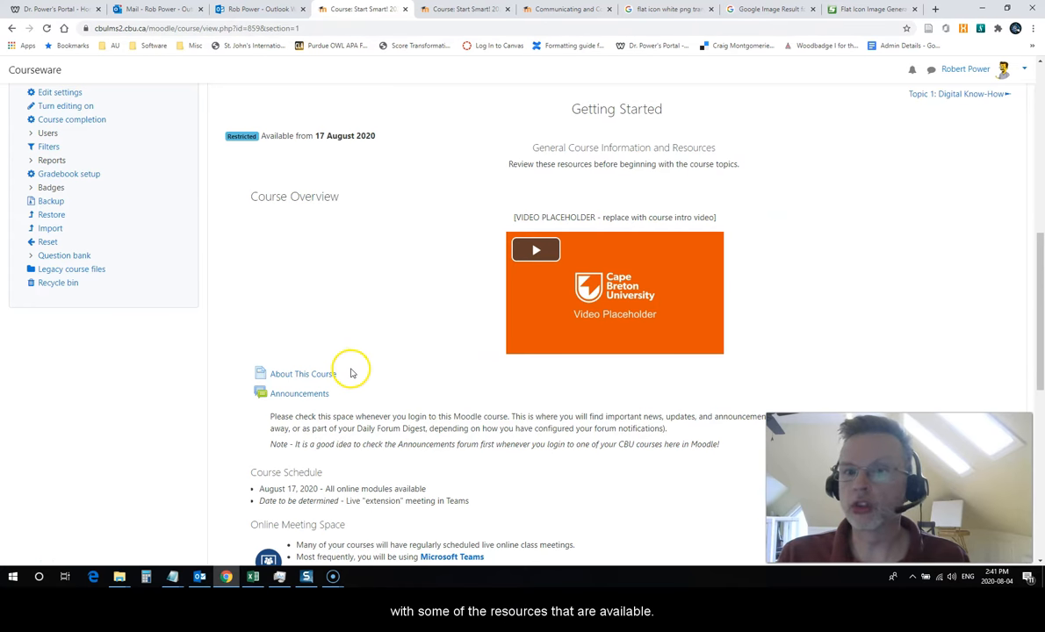
mouse_move(371, 411)
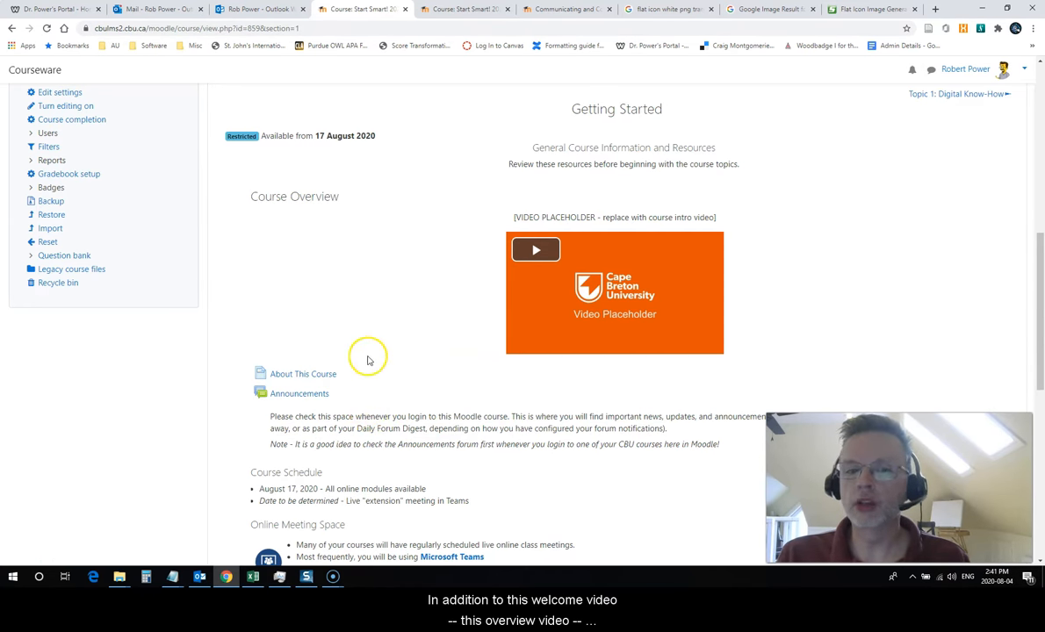
scroll("down", 3)
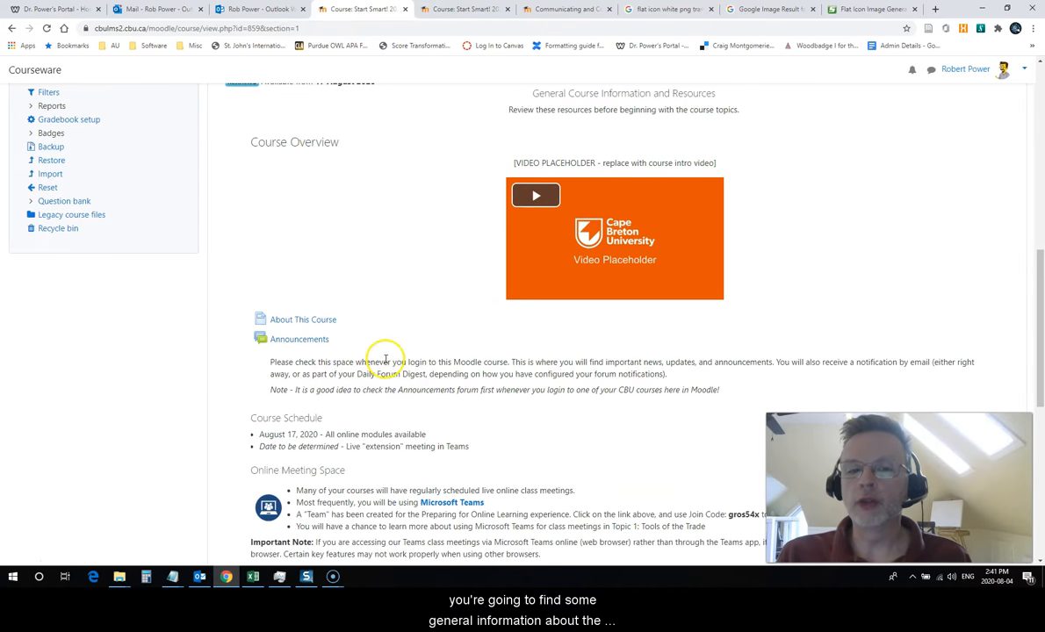
mouse_move(239, 328)
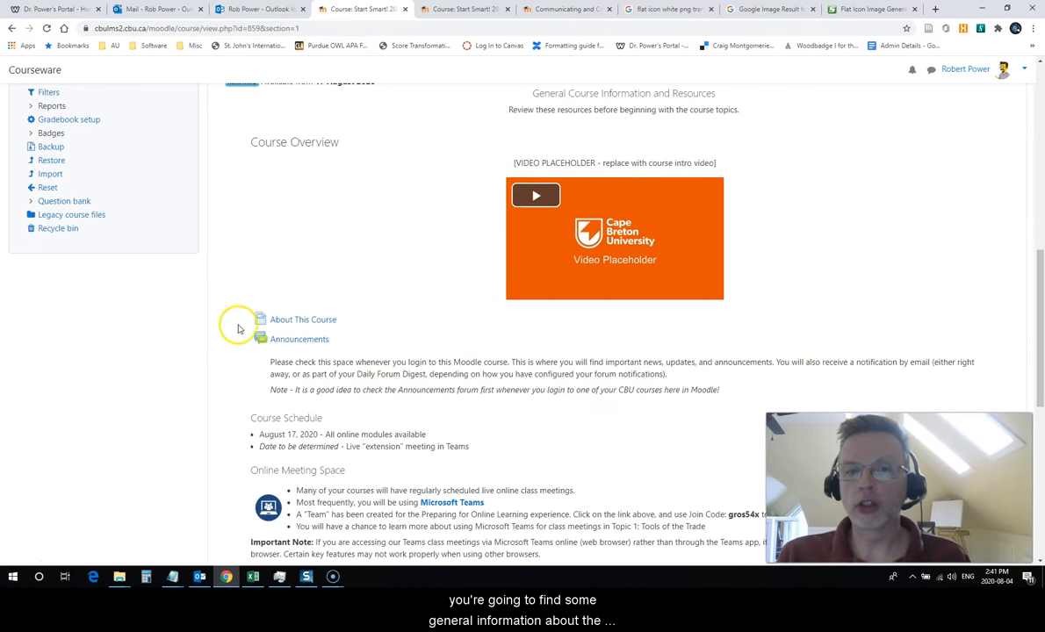
scroll("down", 3)
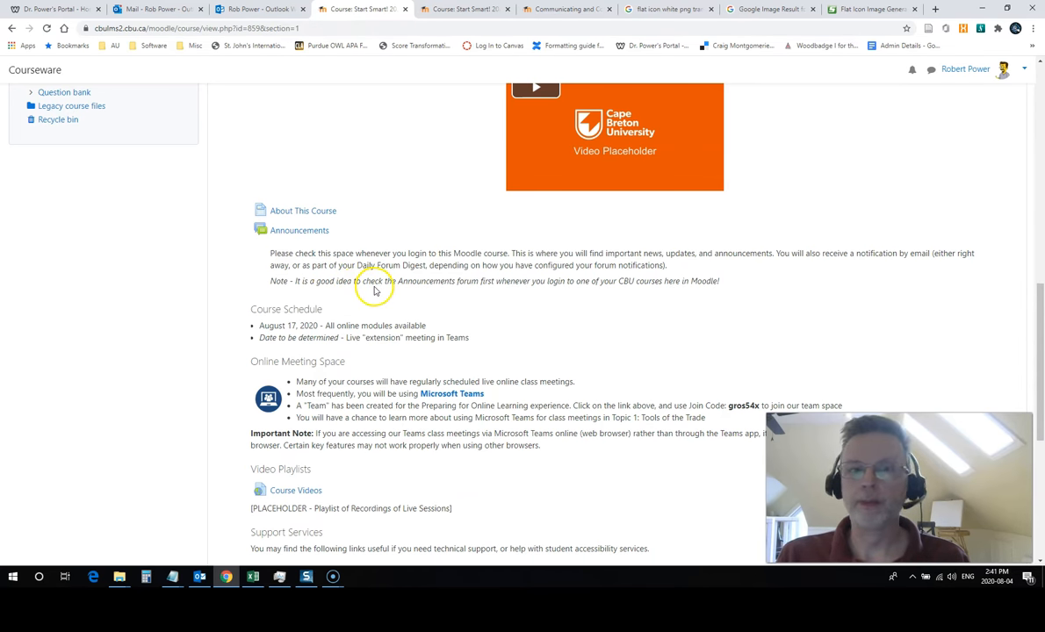
Step: Scroll through the video playlists, Support Services and Ready to Move On areas of Getting Started
scroll("down", 3)
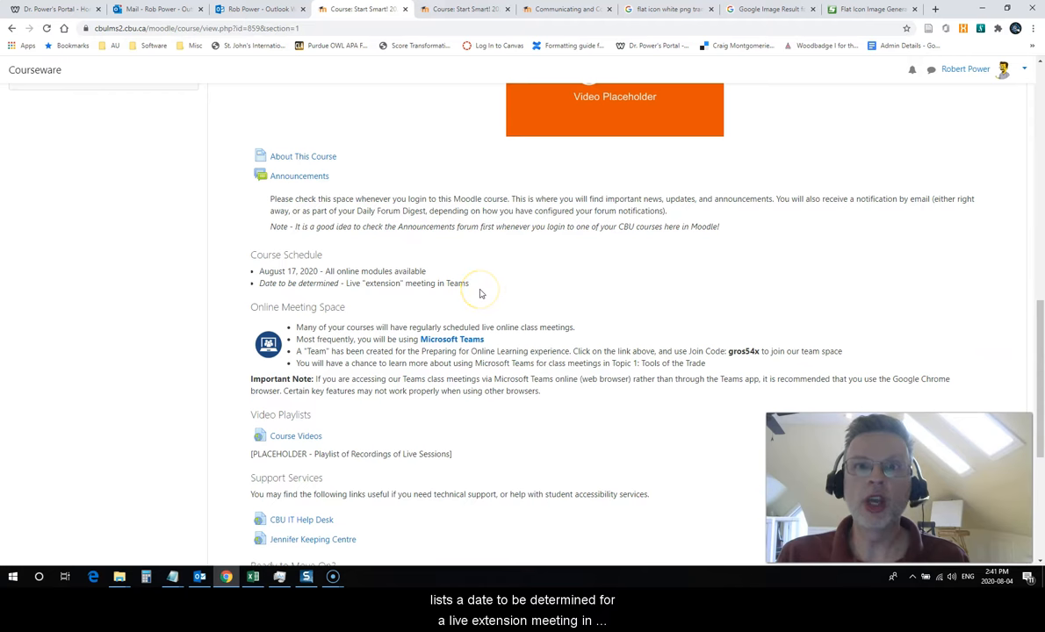
mouse_move(508, 295)
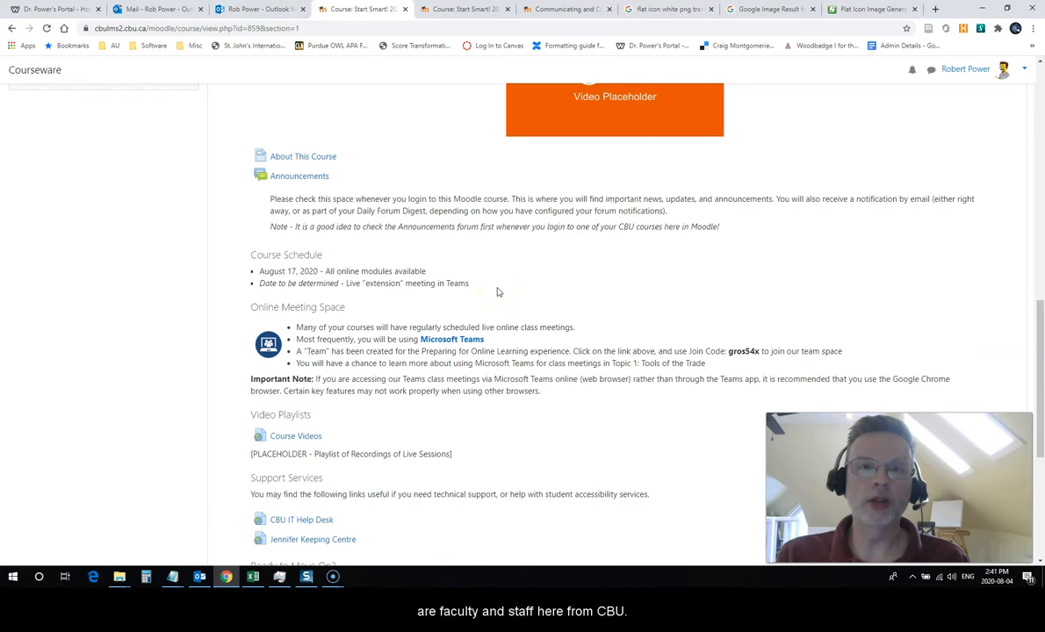
scroll("down", 3)
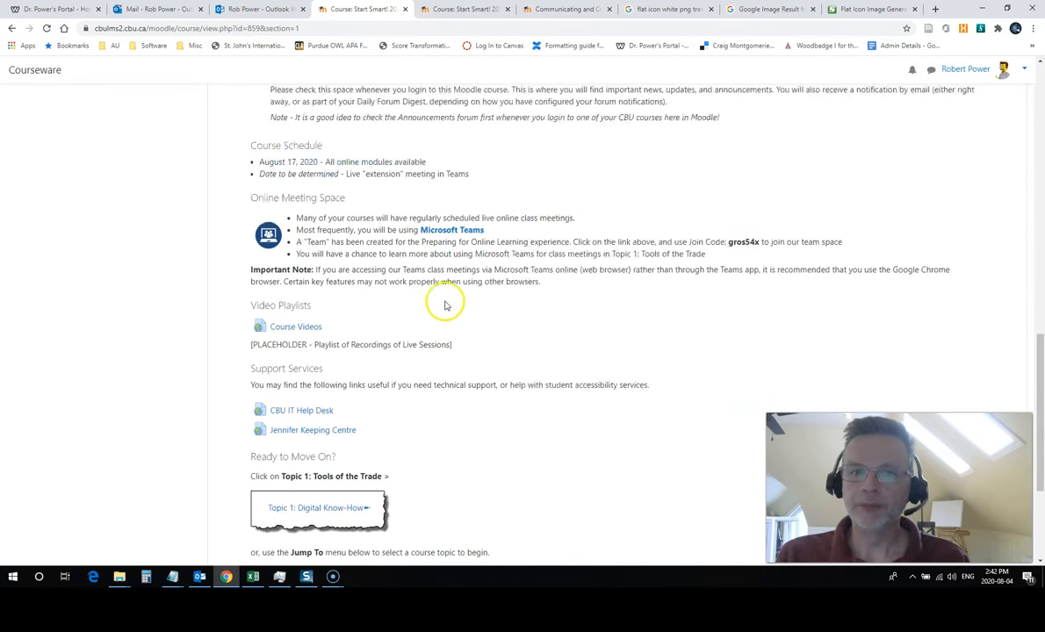
scroll("down", 3)
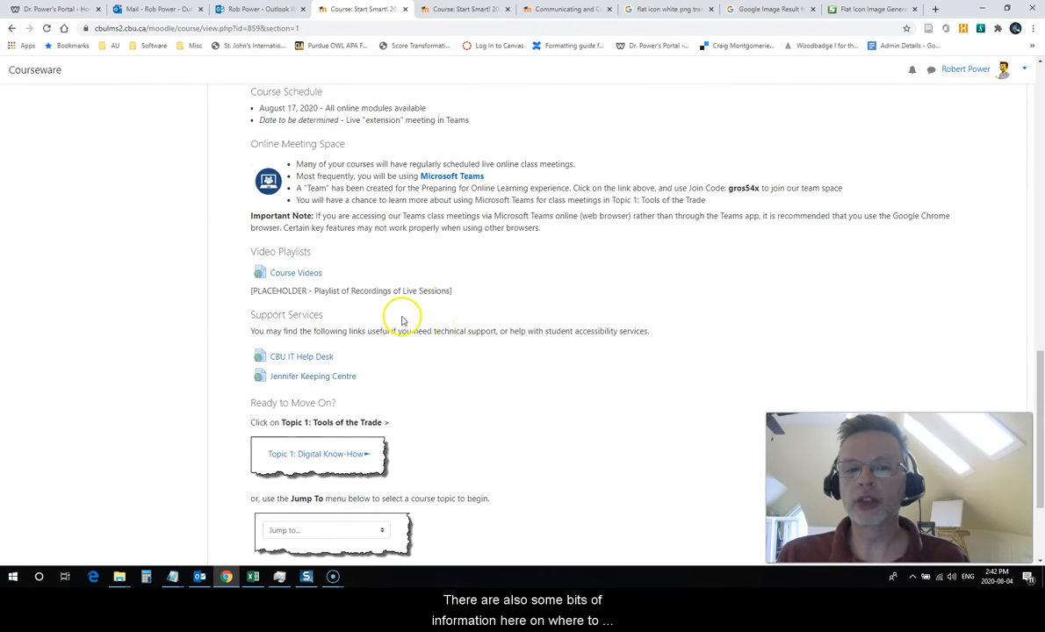
mouse_move(233, 344)
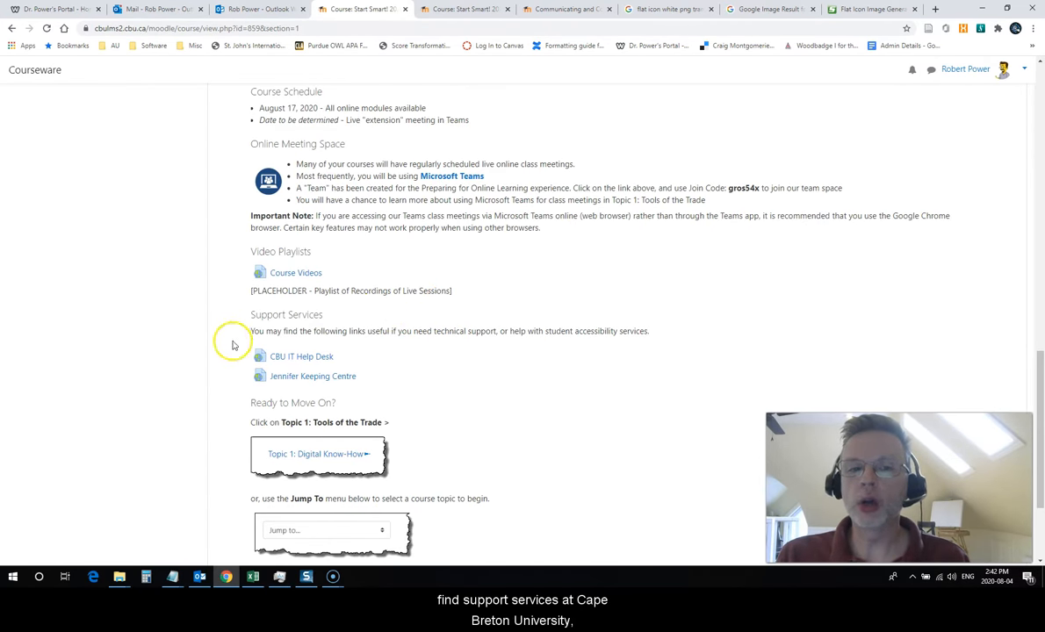
mouse_move(453, 369)
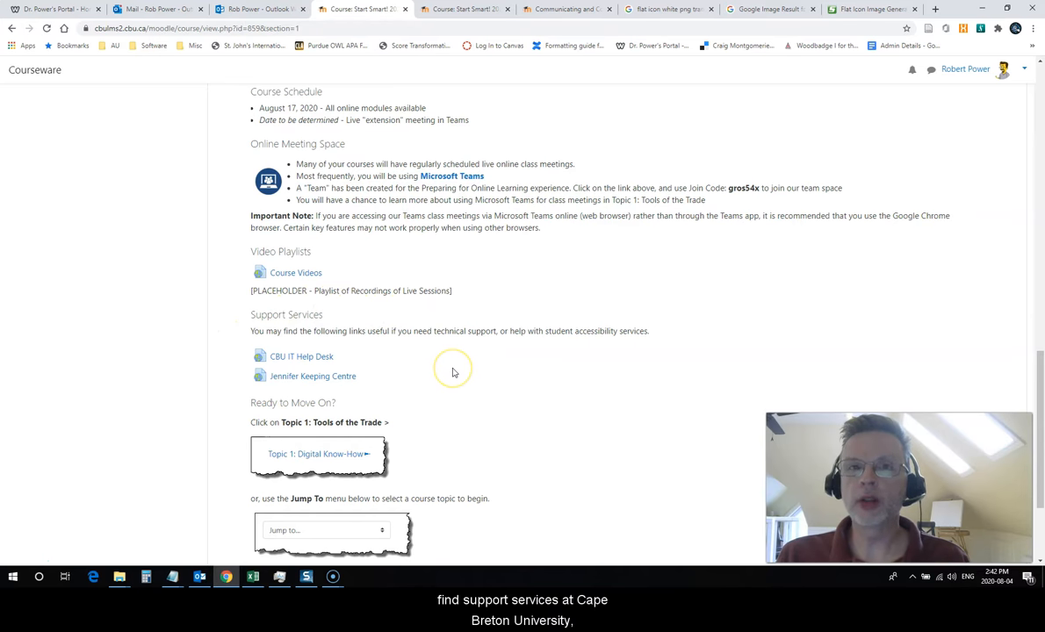
mouse_move(450, 369)
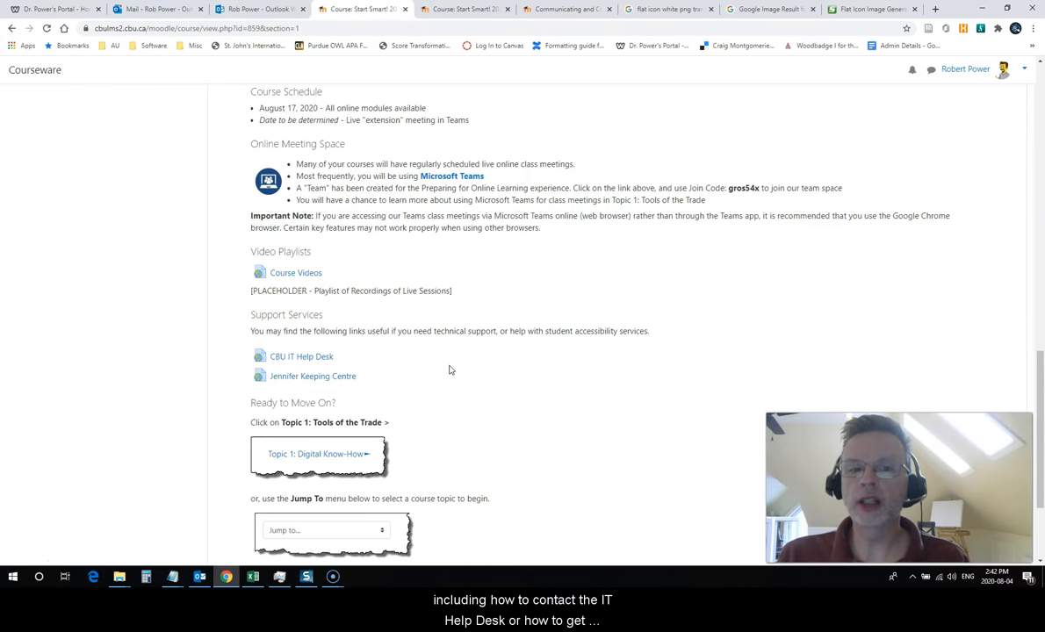
scroll("down", 3)
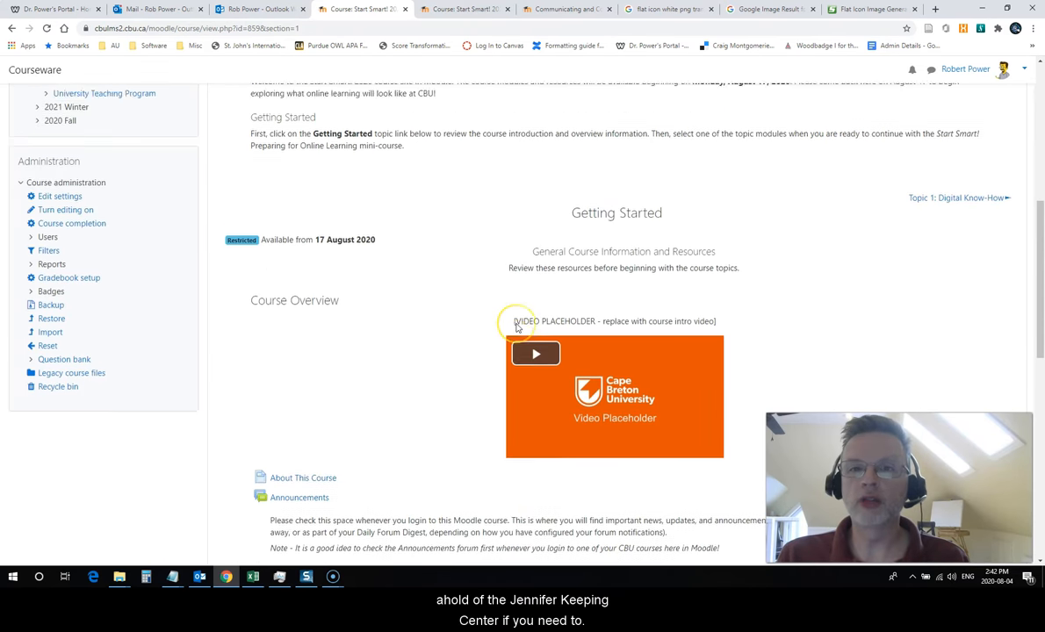
Step: Scroll down to the Ready to Move On area with the Topic 1: Digital Know-How link
scroll("down", 3)
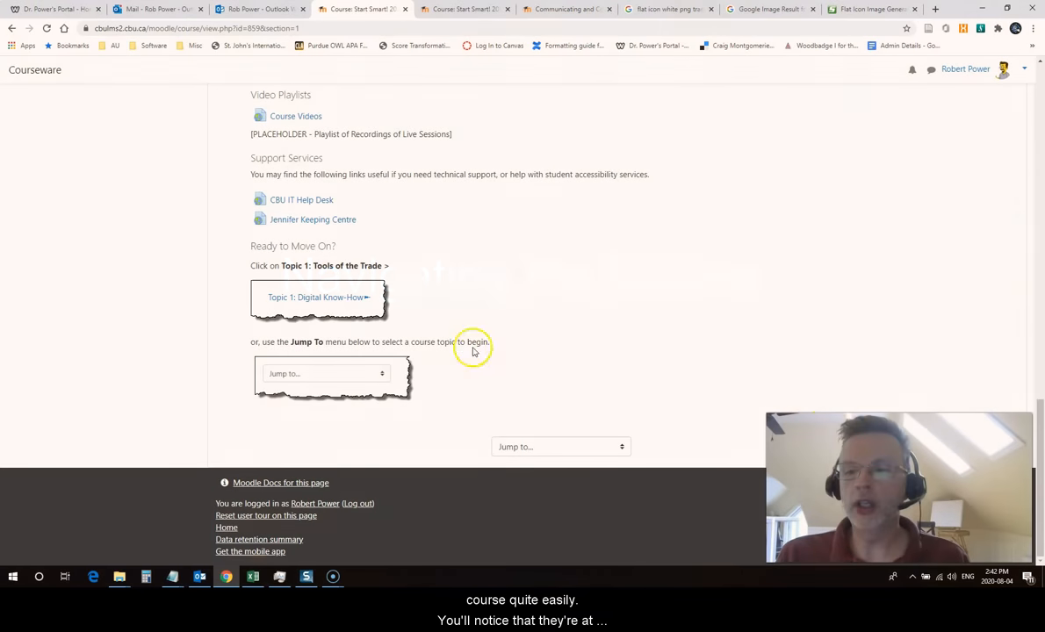
mouse_move(508, 296)
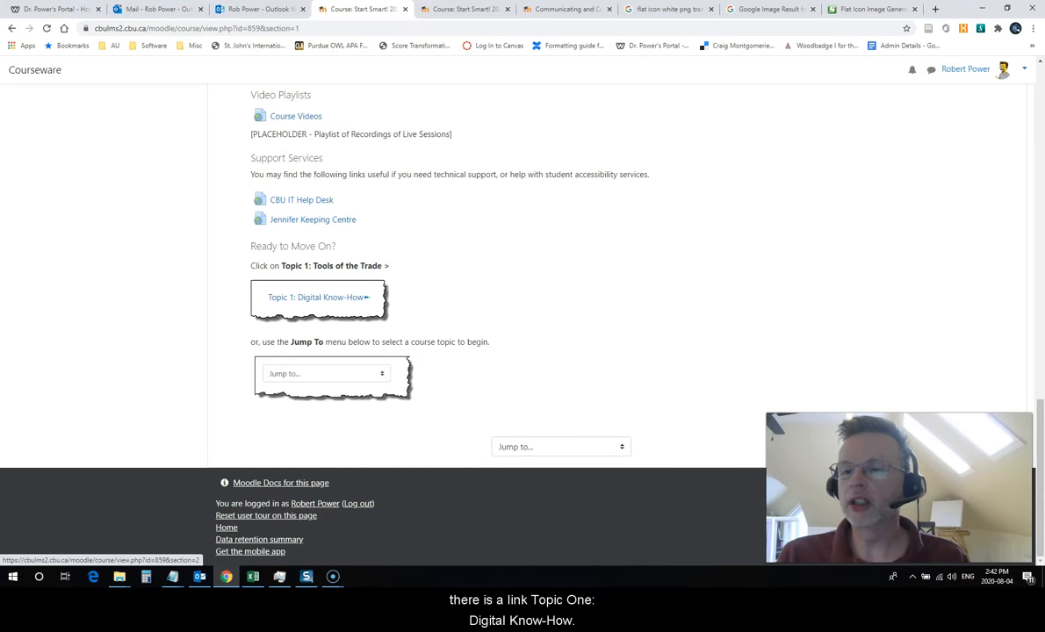
mouse_move(609, 447)
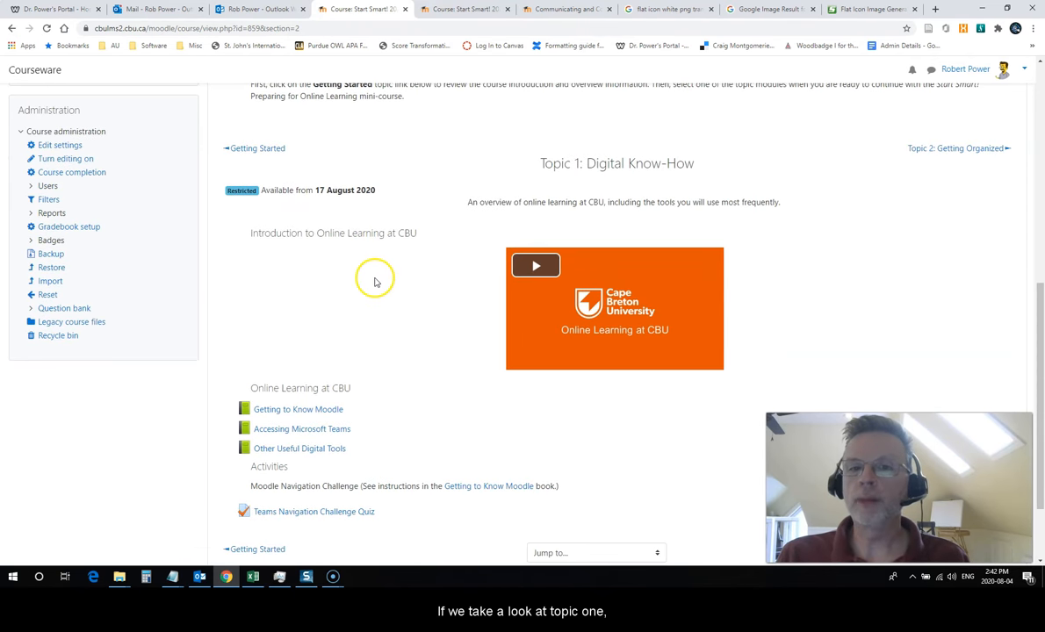
Step: Scroll through Topic 1's intro video, Online Learning books and navigation activities
scroll("down", 3)
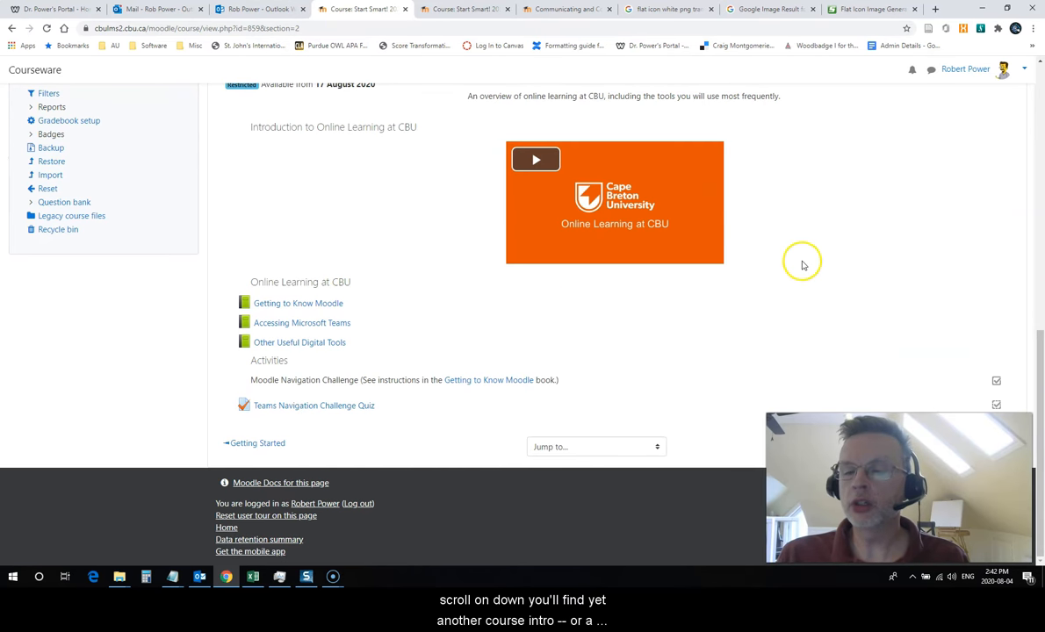
mouse_move(648, 156)
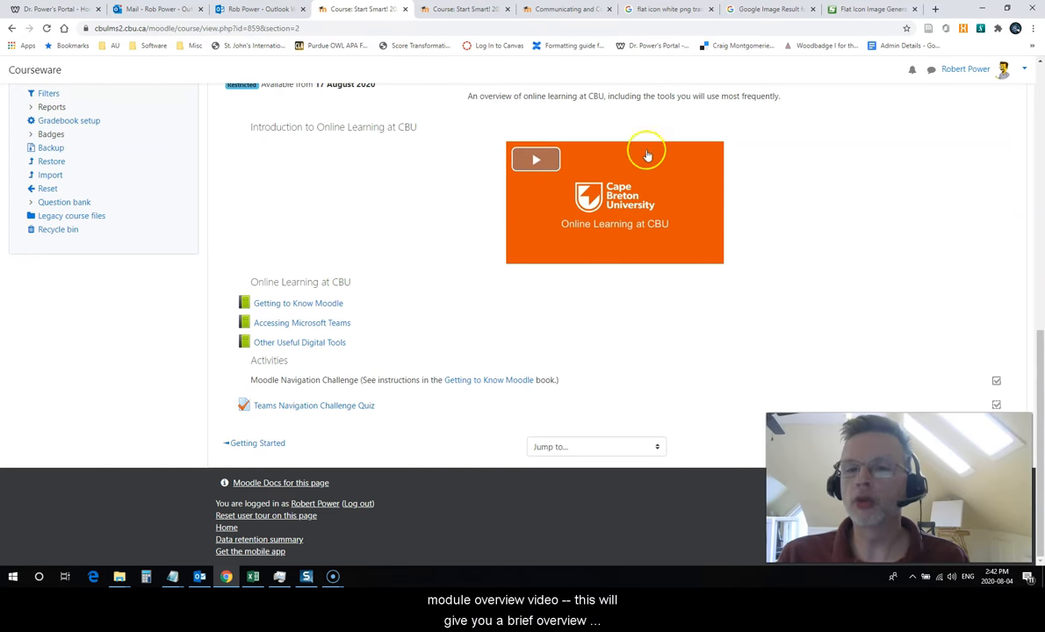
mouse_move(447, 269)
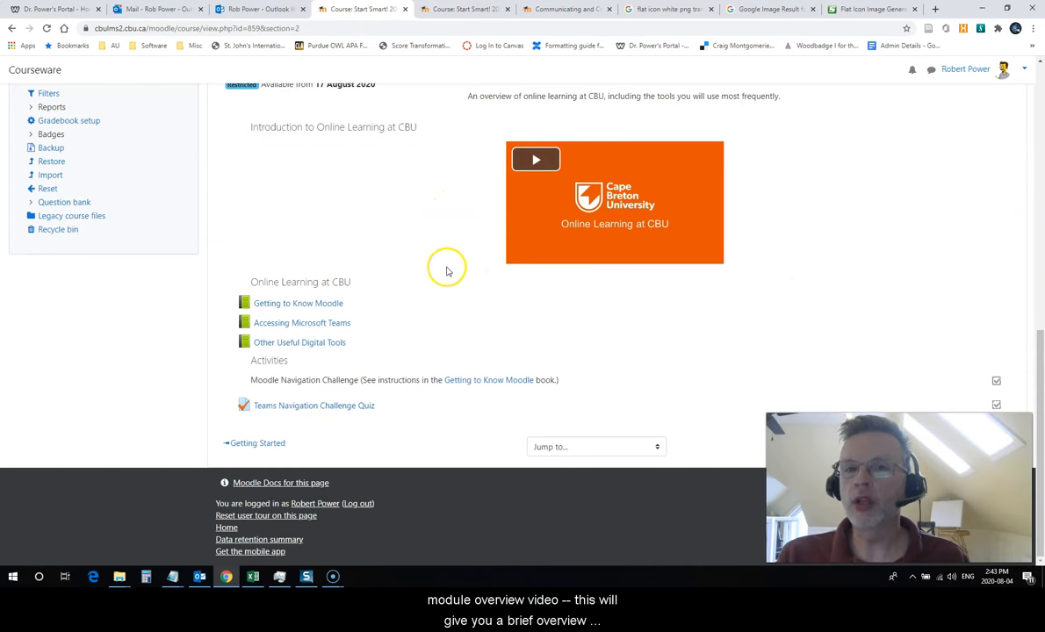
mouse_move(368, 283)
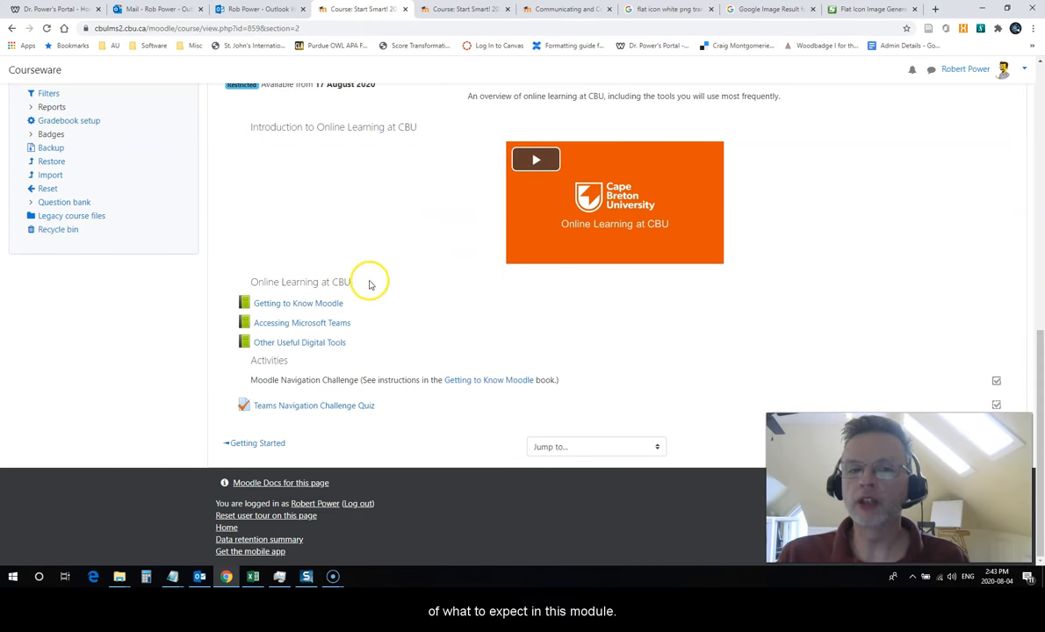
mouse_move(369, 304)
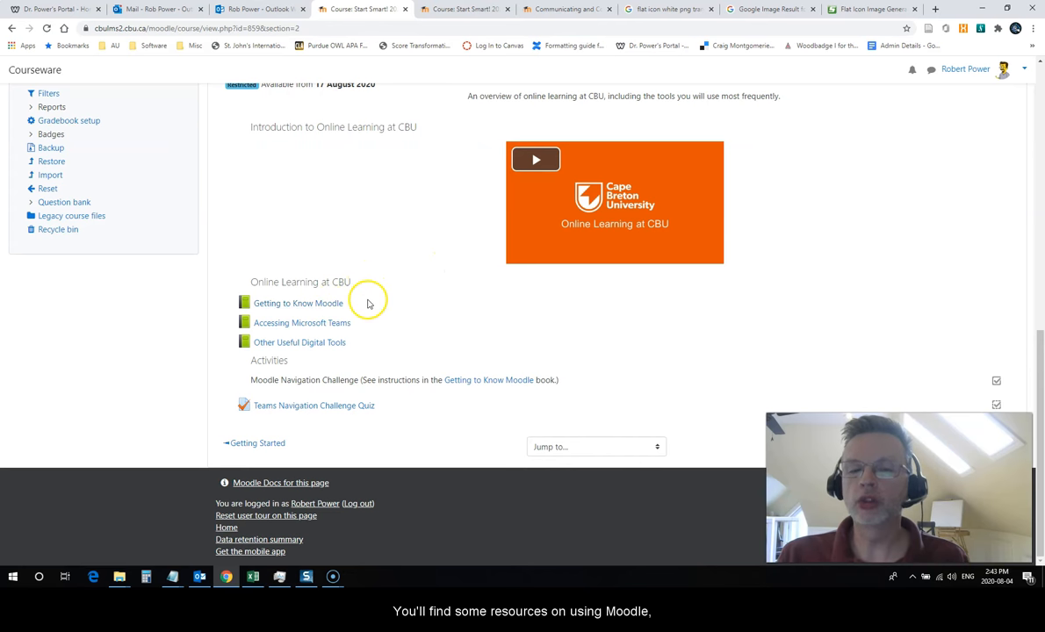
mouse_move(404, 313)
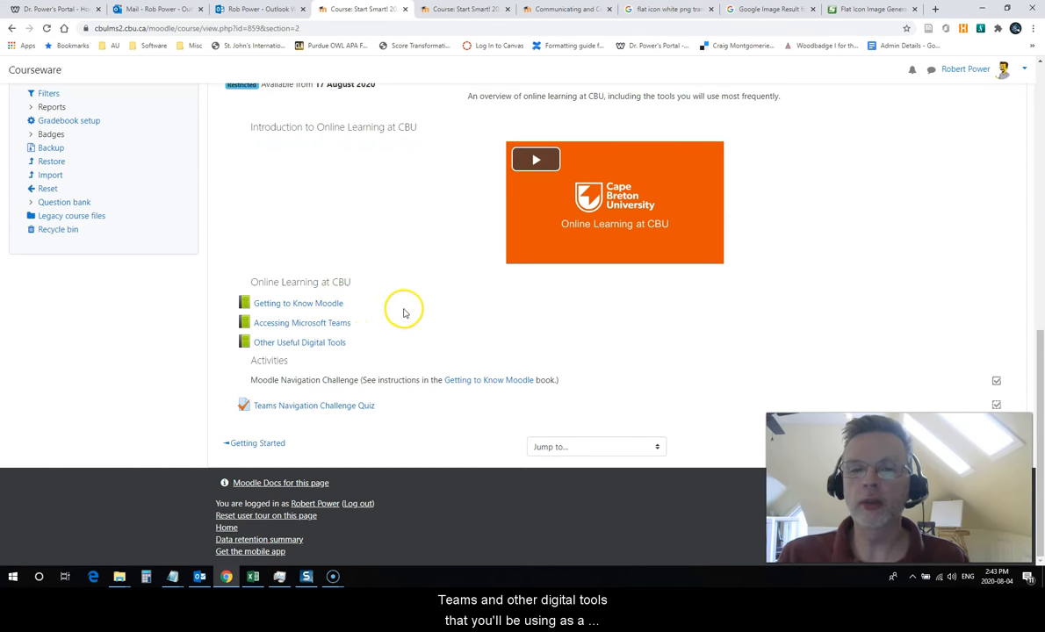
mouse_move(400, 309)
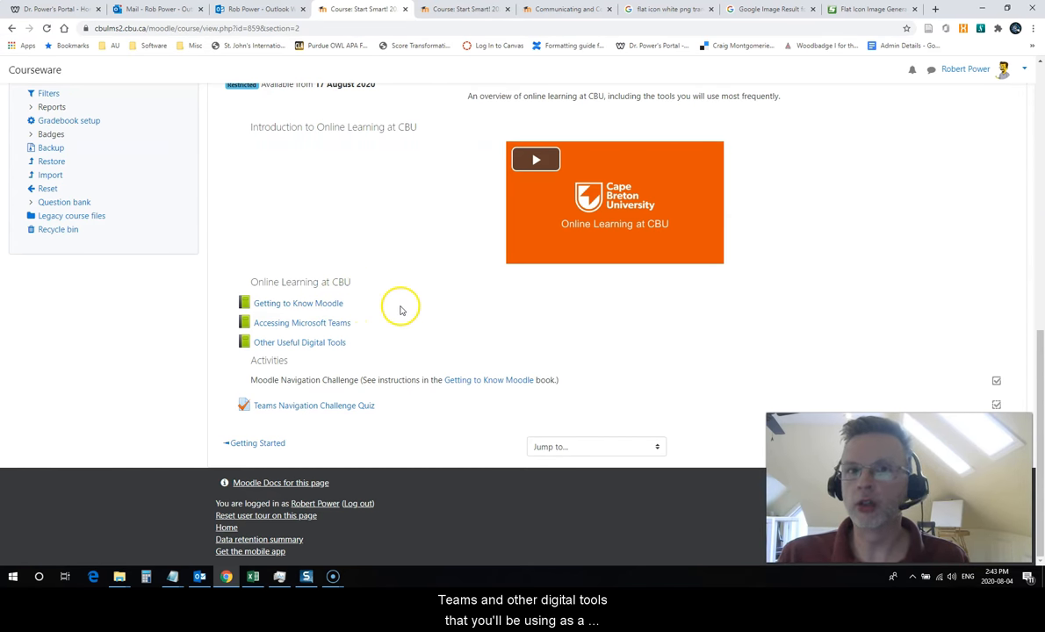
mouse_move(386, 307)
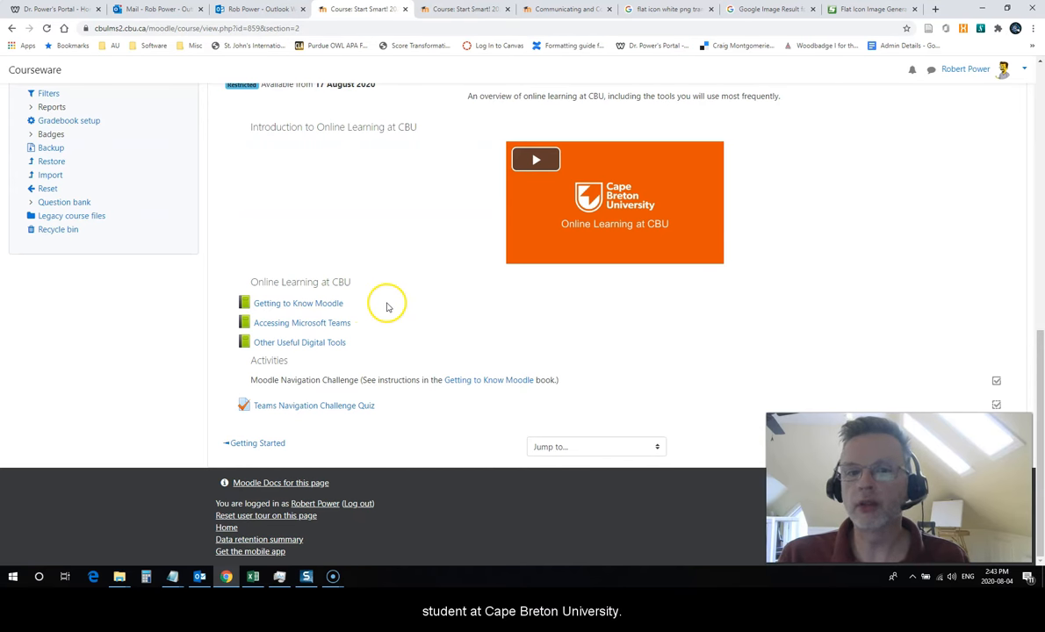
mouse_move(395, 303)
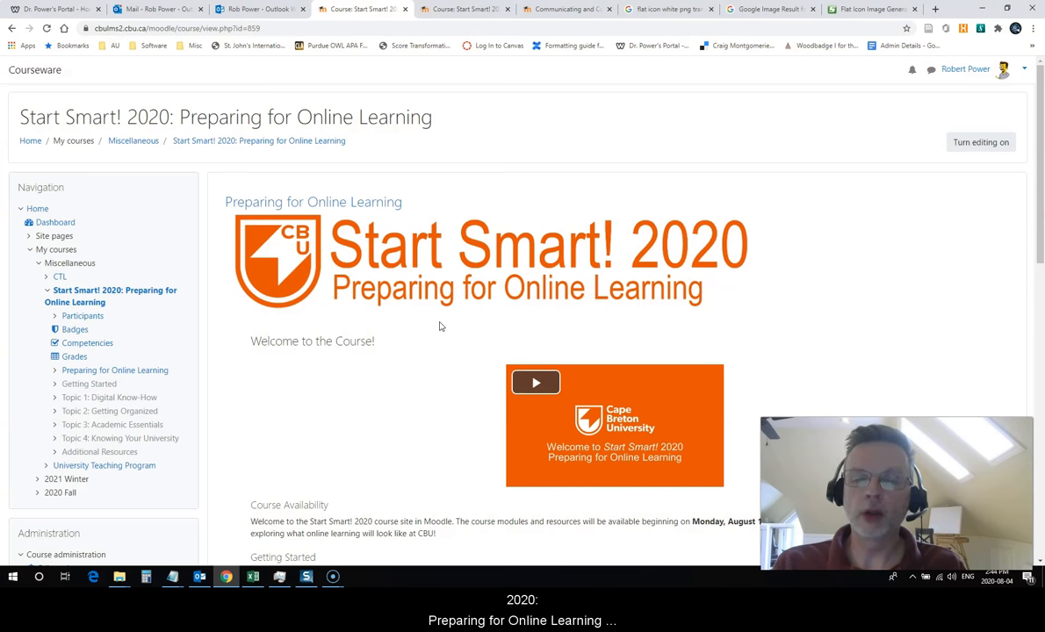
Step: Scroll the course home page down to the Topics 1–4 and Additional Resources sections
scroll("down", 3)
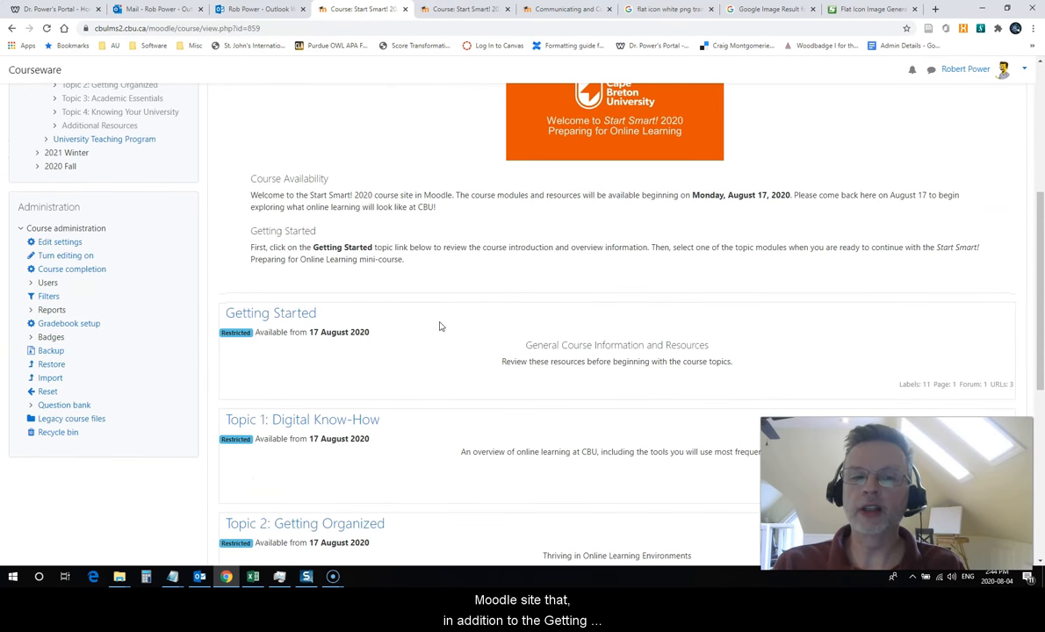
mouse_move(300, 389)
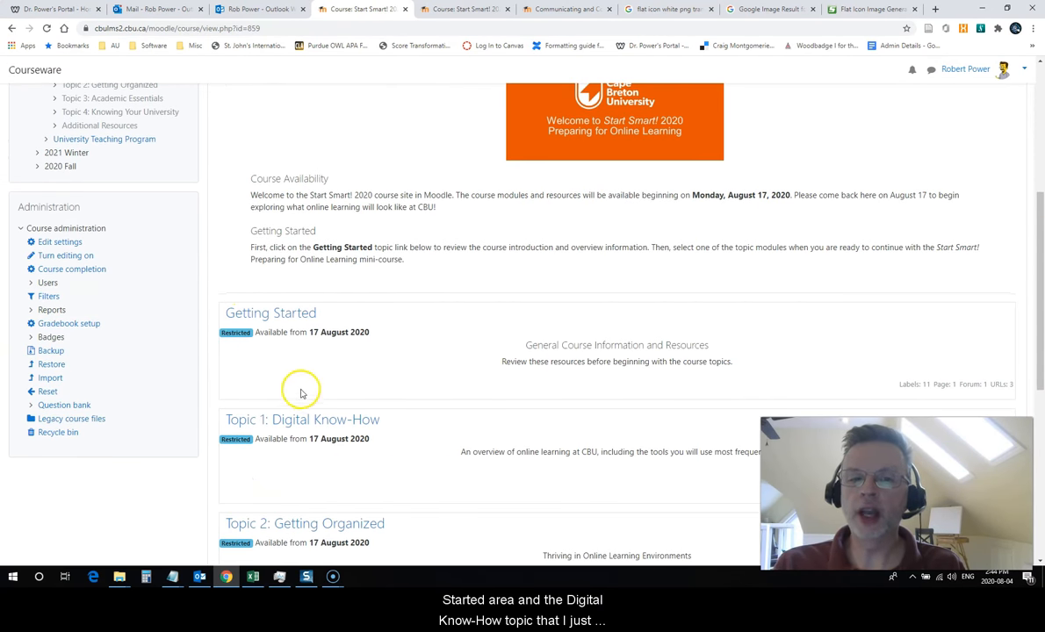
scroll("down", 3)
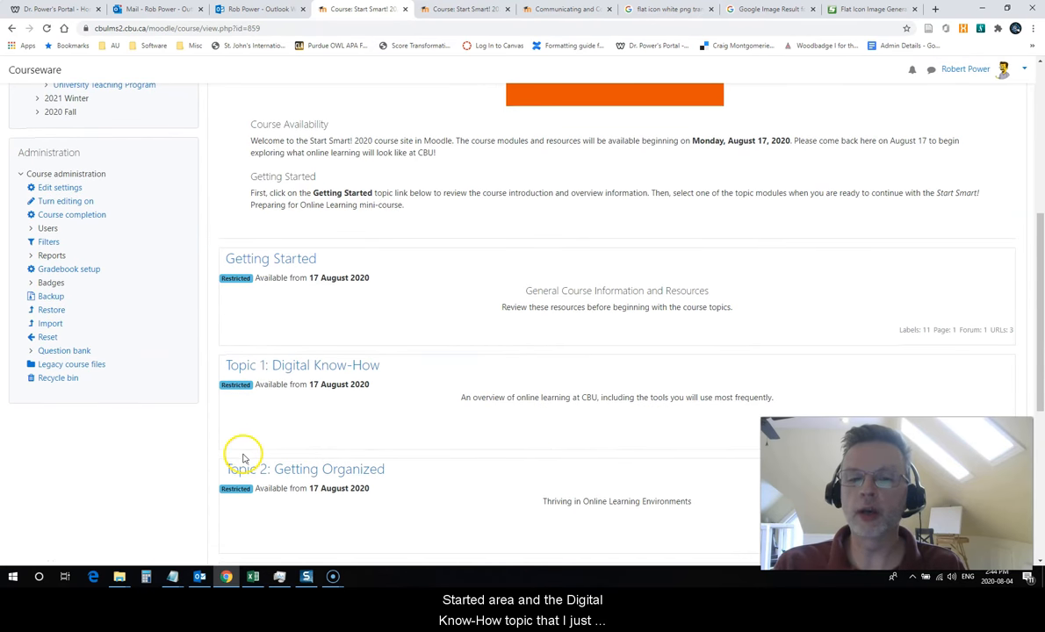
mouse_move(422, 404)
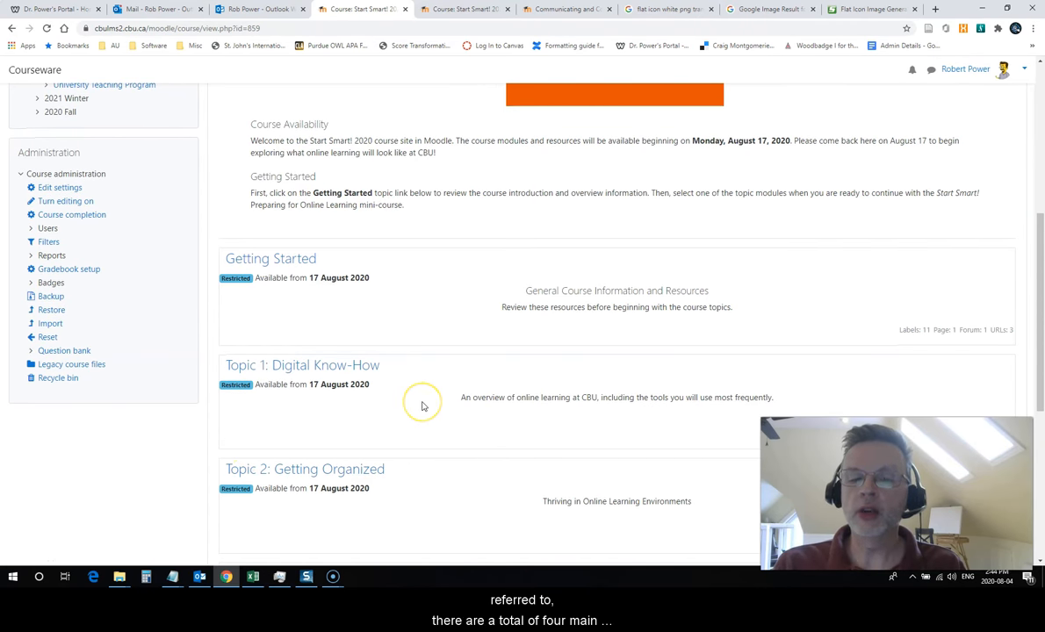
scroll("down", 3)
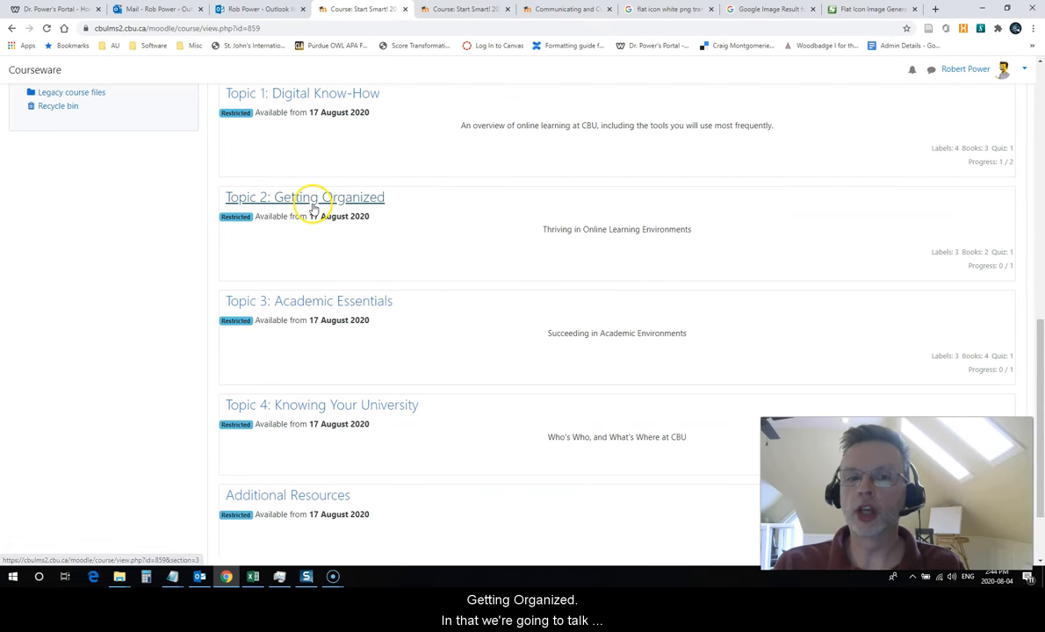
left_click(304, 197)
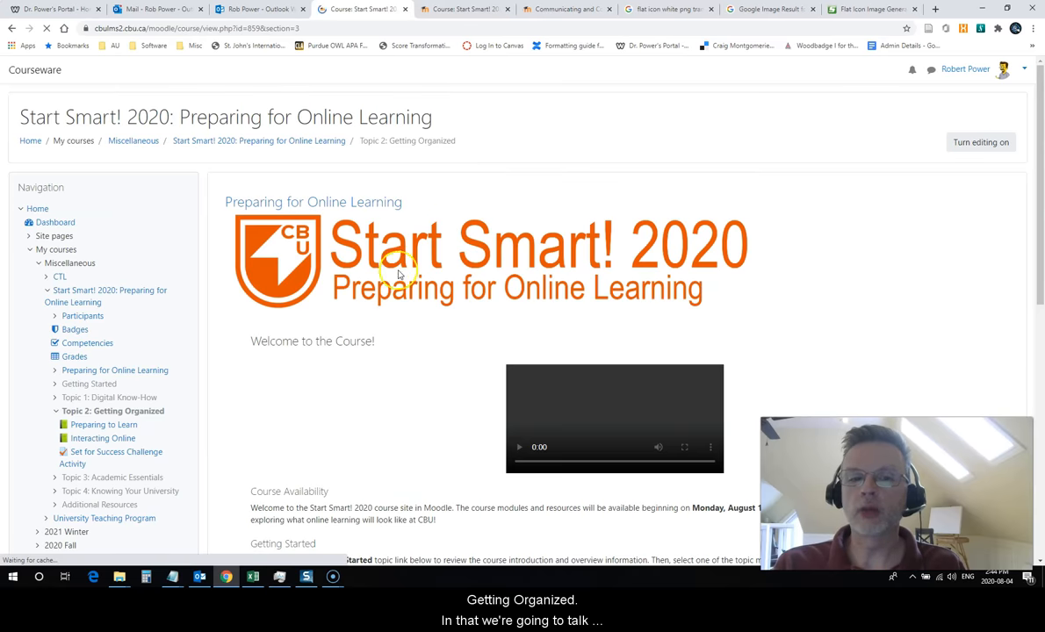
scroll("down", 3)
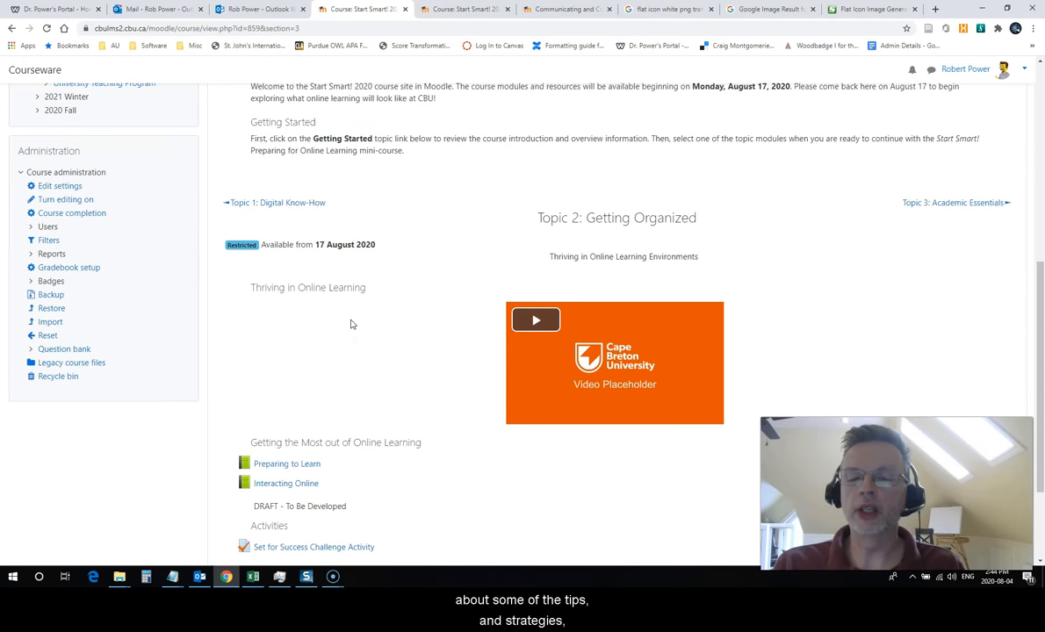
scroll("down", 3)
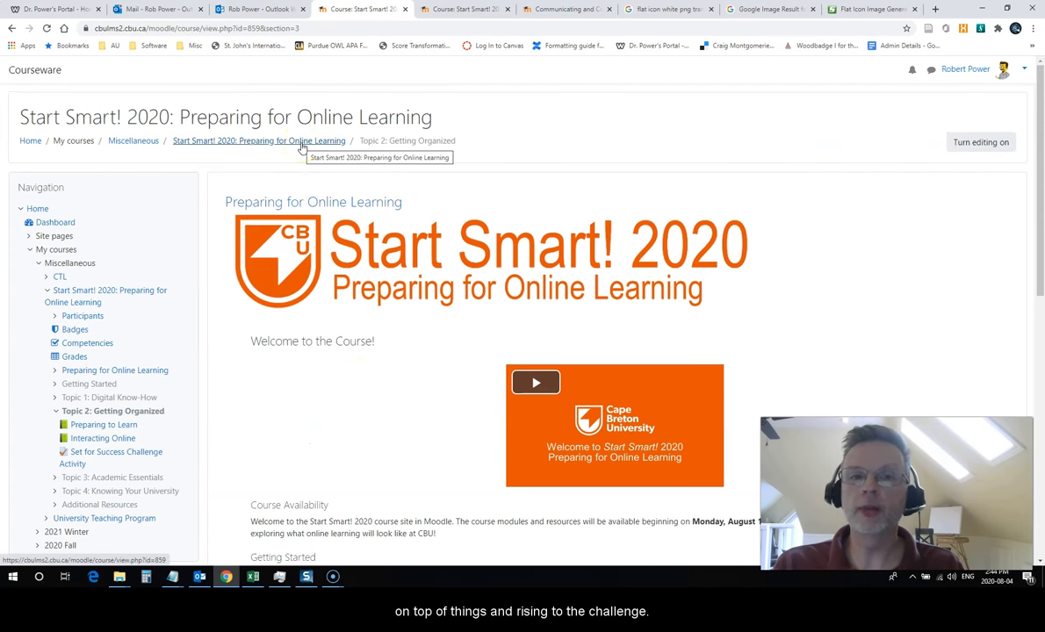
scroll("down", 3)
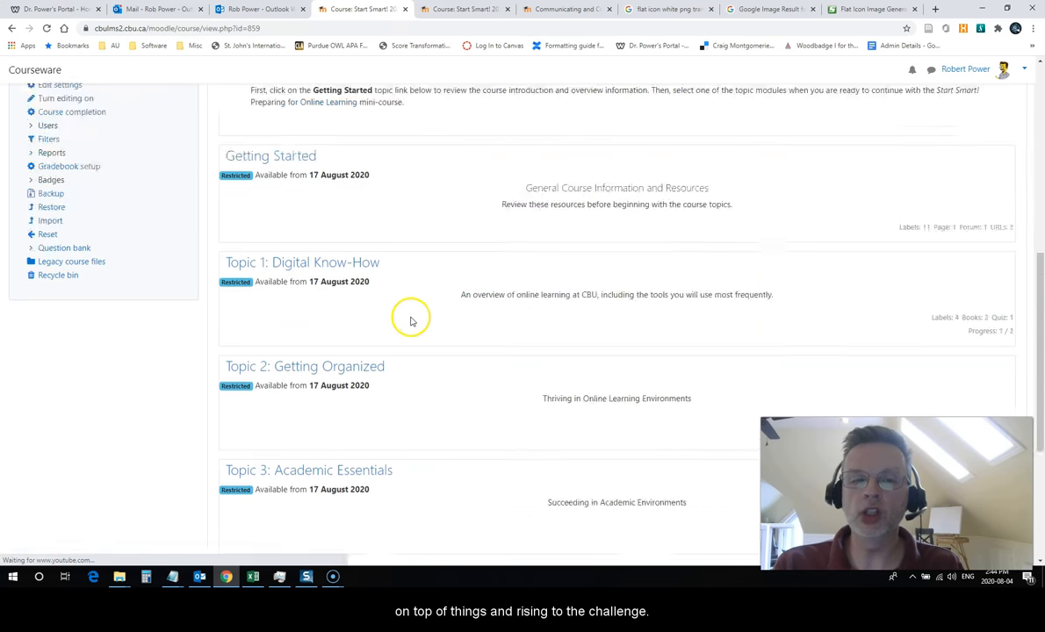
scroll("down", 3)
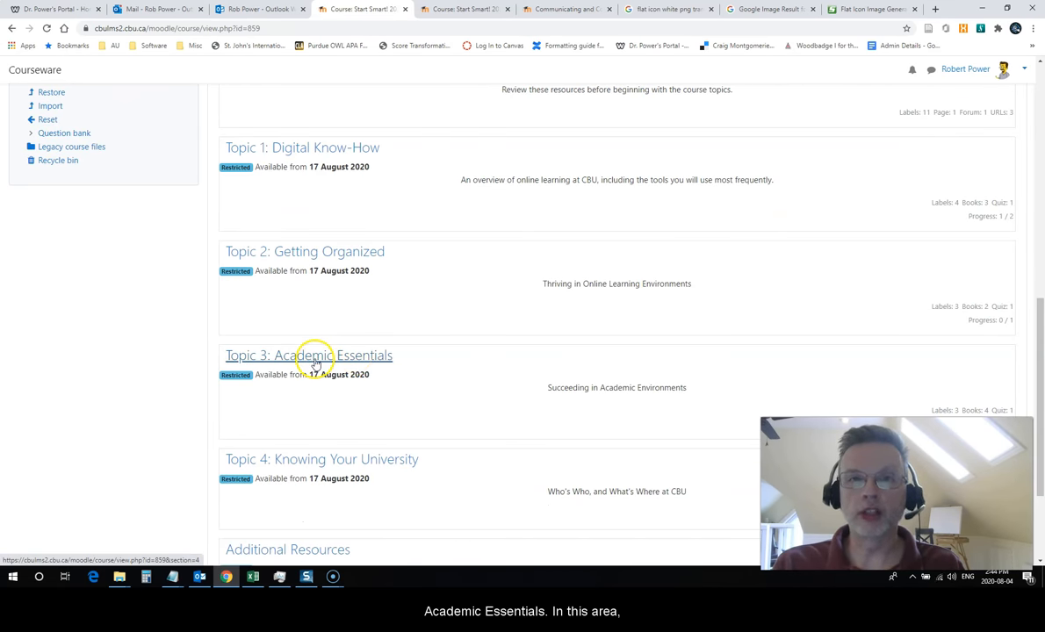
Step: Open Topic 3: Academic Essentials and scroll through its video, four resource books and challenge activity
left_click(309, 355)
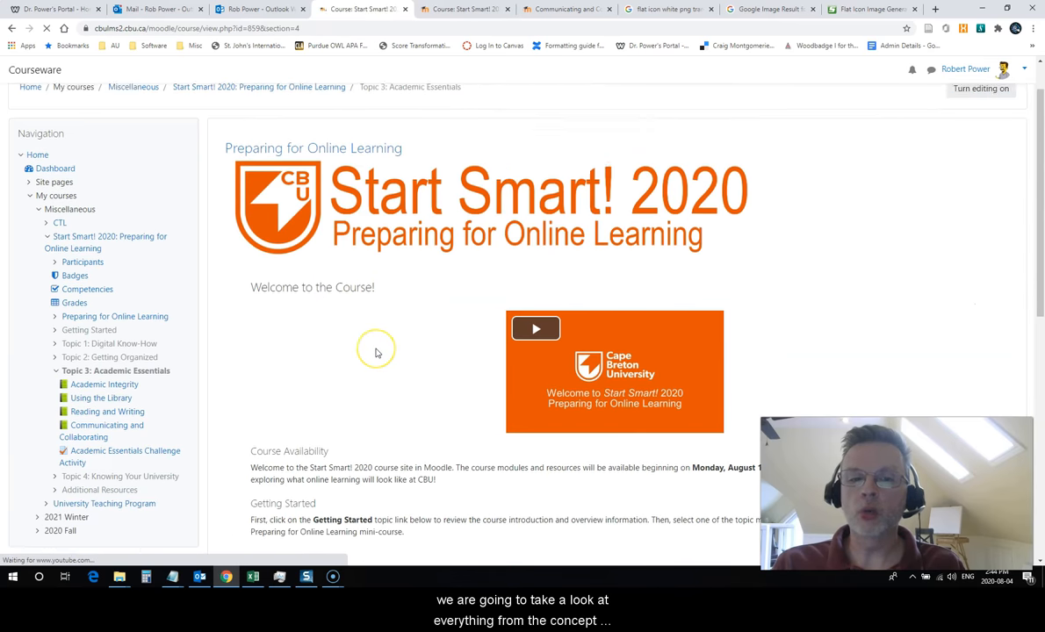
scroll("down", 3)
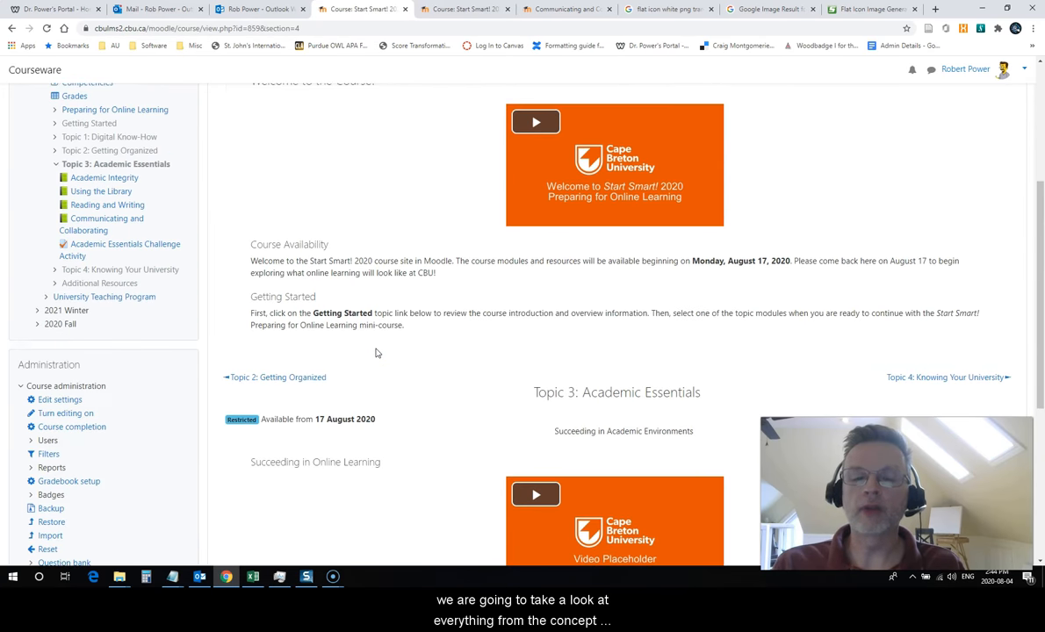
scroll("down", 3)
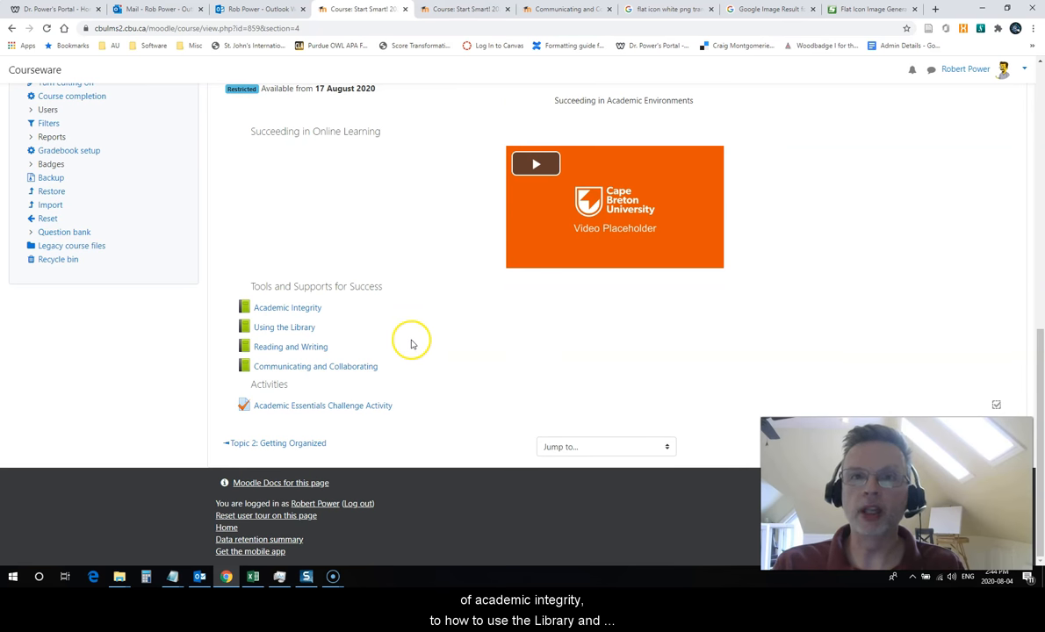
mouse_move(416, 343)
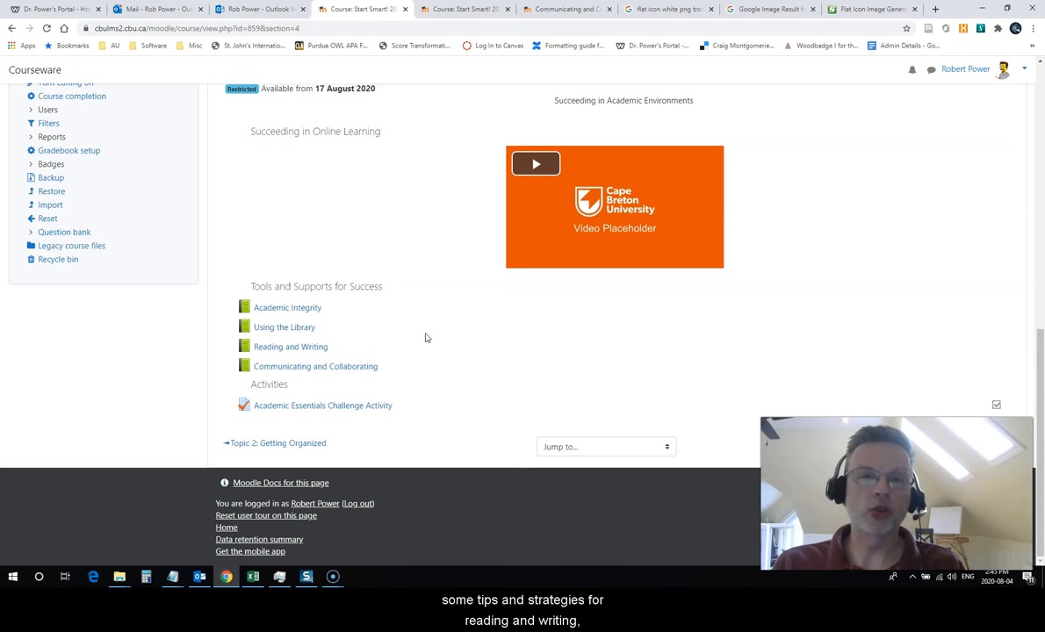
mouse_move(439, 344)
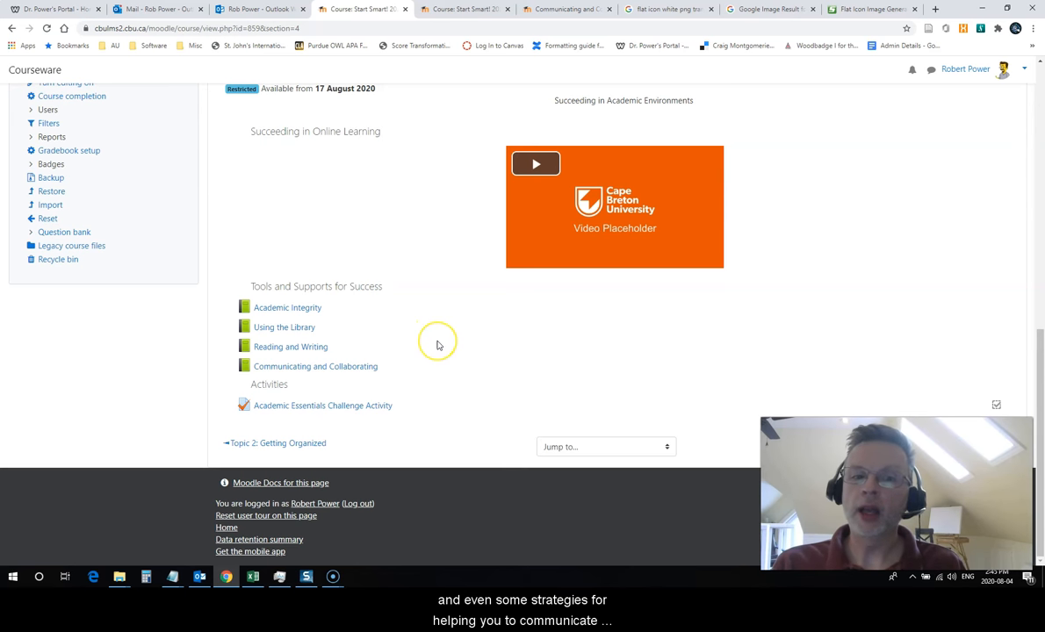
mouse_move(436, 345)
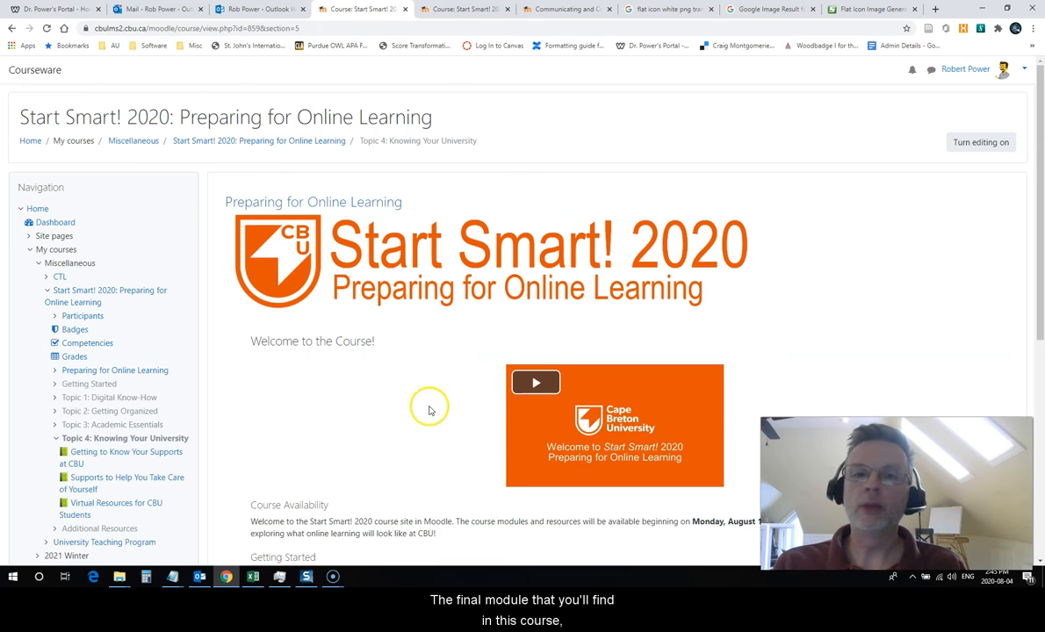
mouse_move(423, 408)
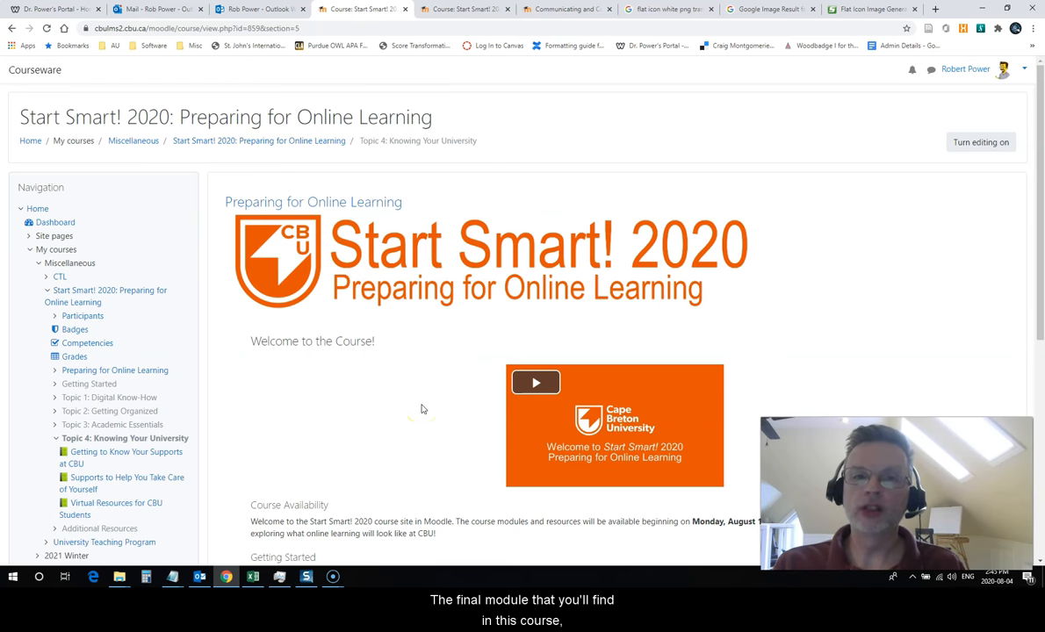
Step: Scroll down Topic 4 and open the Getting to Know Your Supports at CBU book
scroll("down", 3)
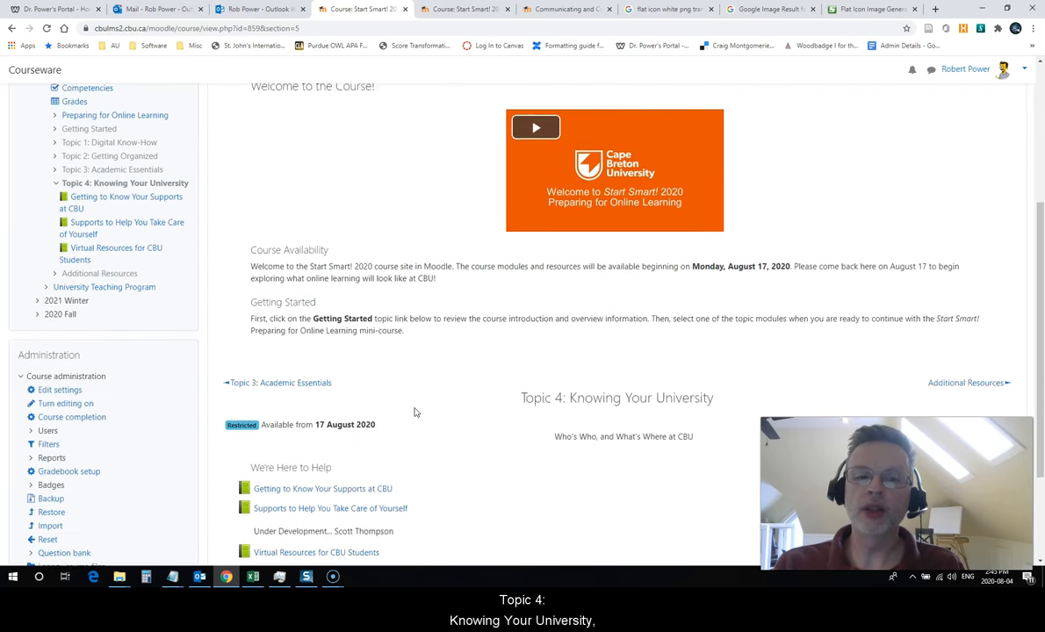
scroll("down", 3)
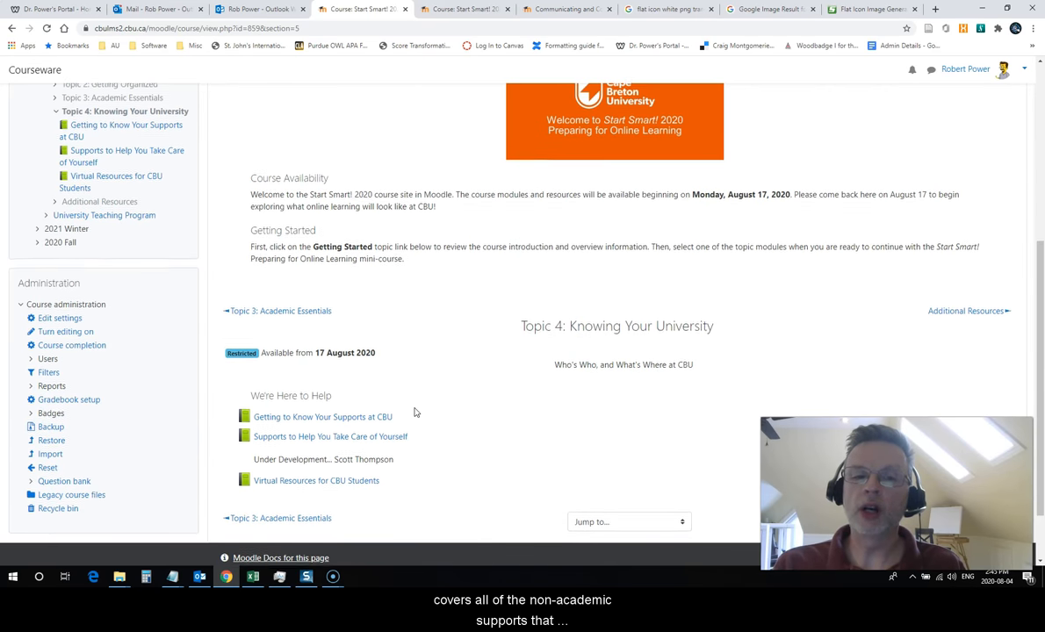
scroll("down", 3)
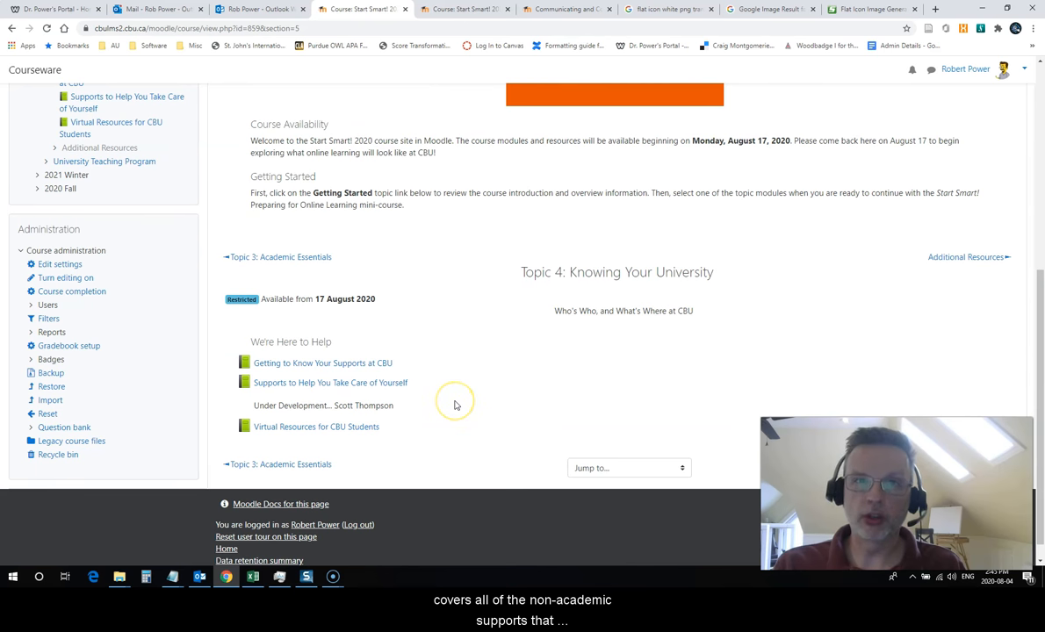
mouse_move(457, 403)
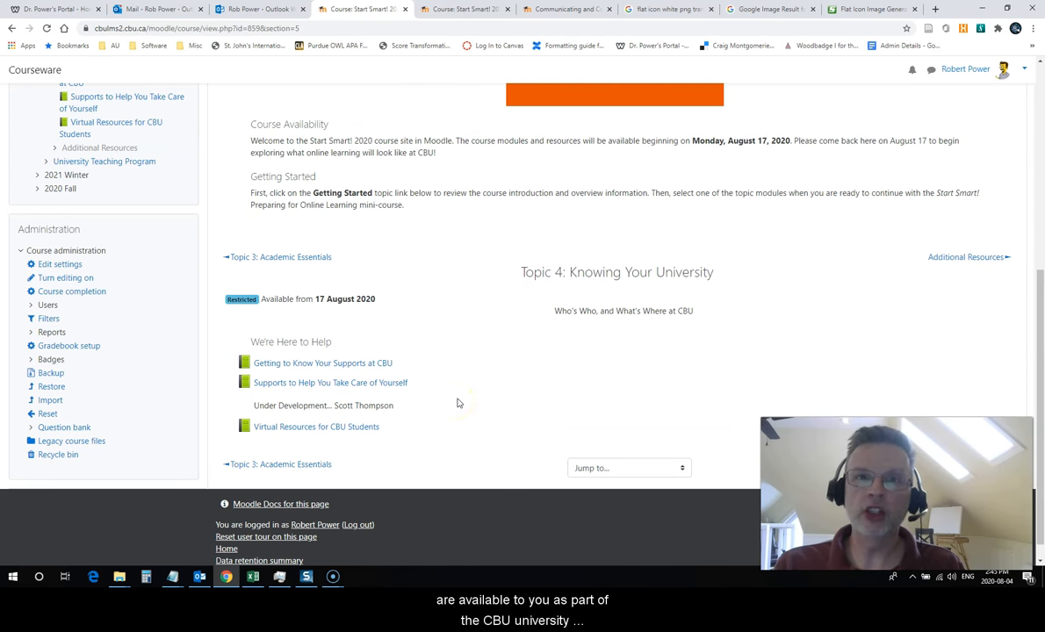
mouse_move(464, 402)
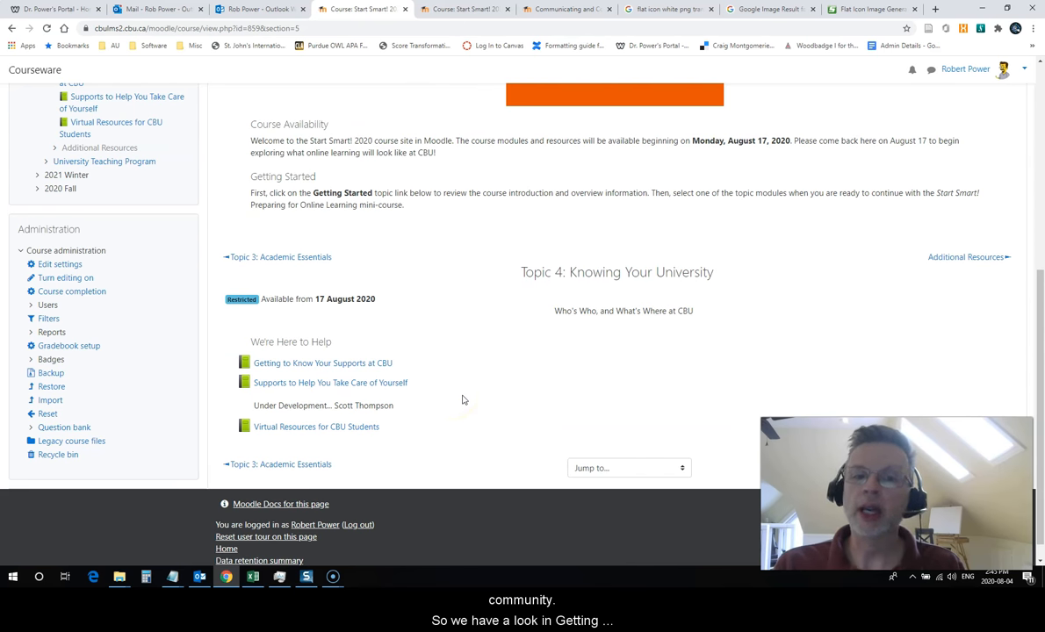
left_click(322, 363)
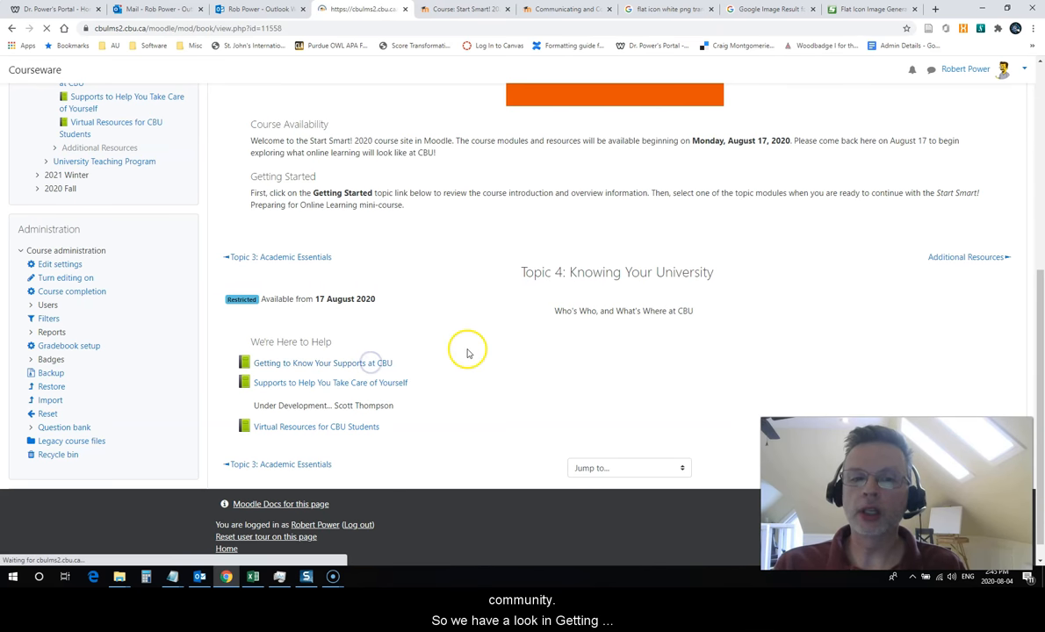
left_click(322, 362)
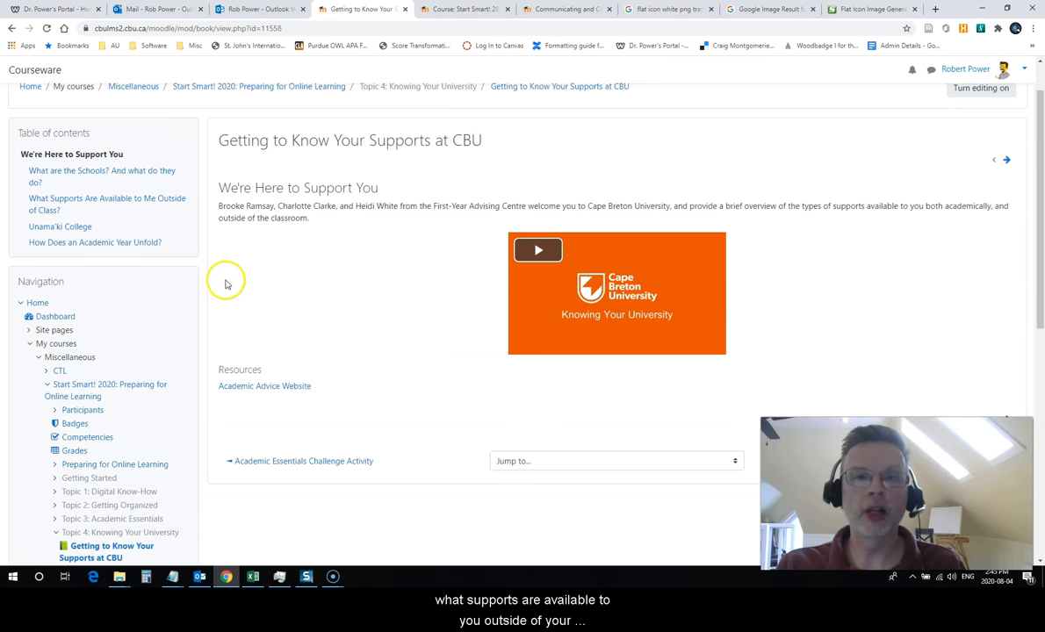
mouse_move(106, 204)
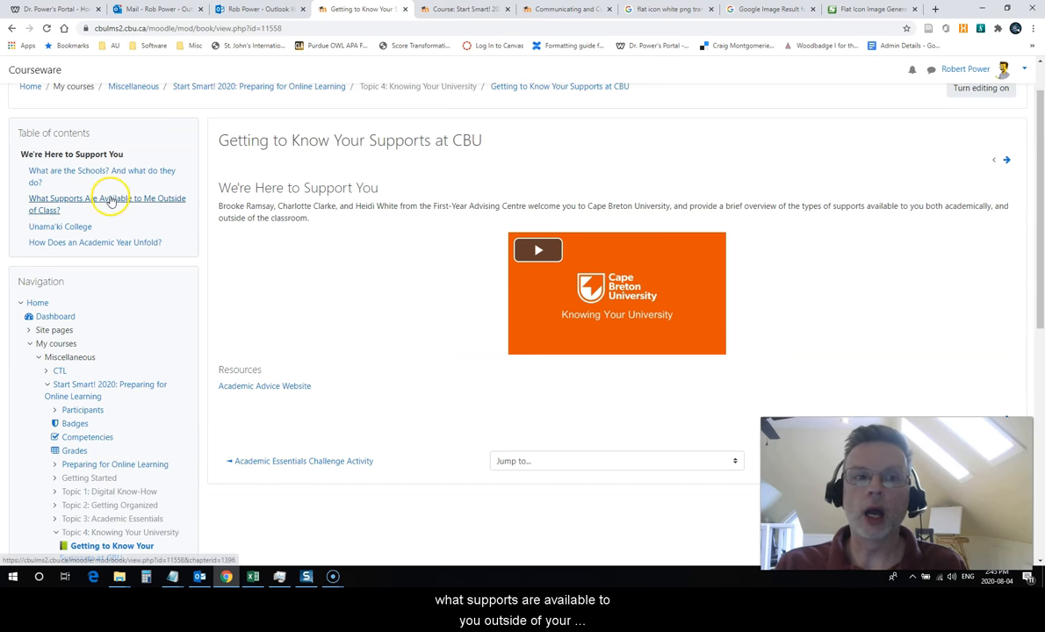
left_click(106, 202)
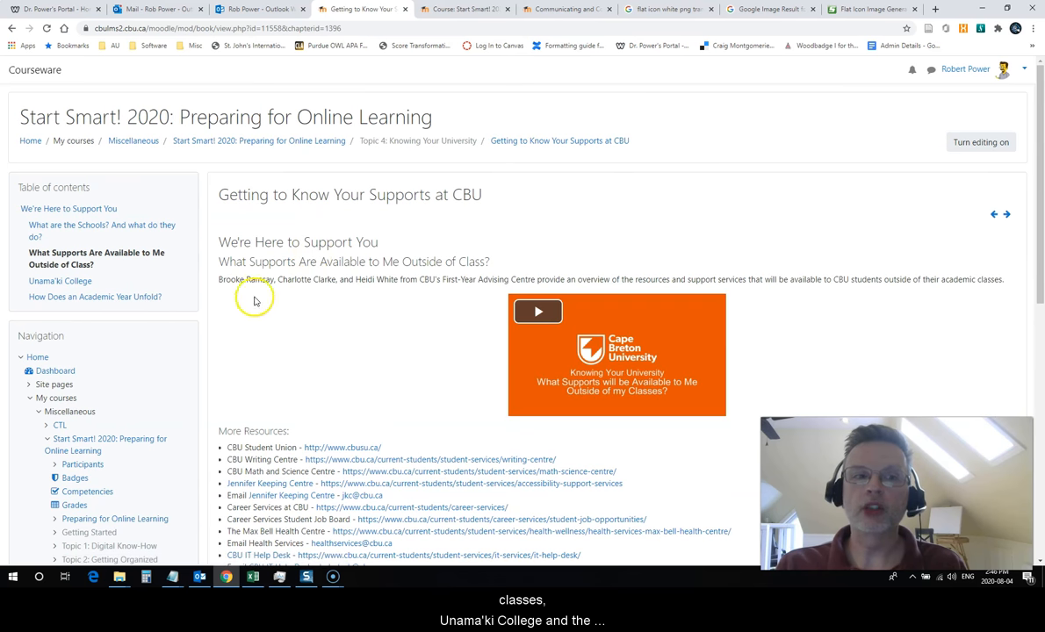
left_click(59, 281)
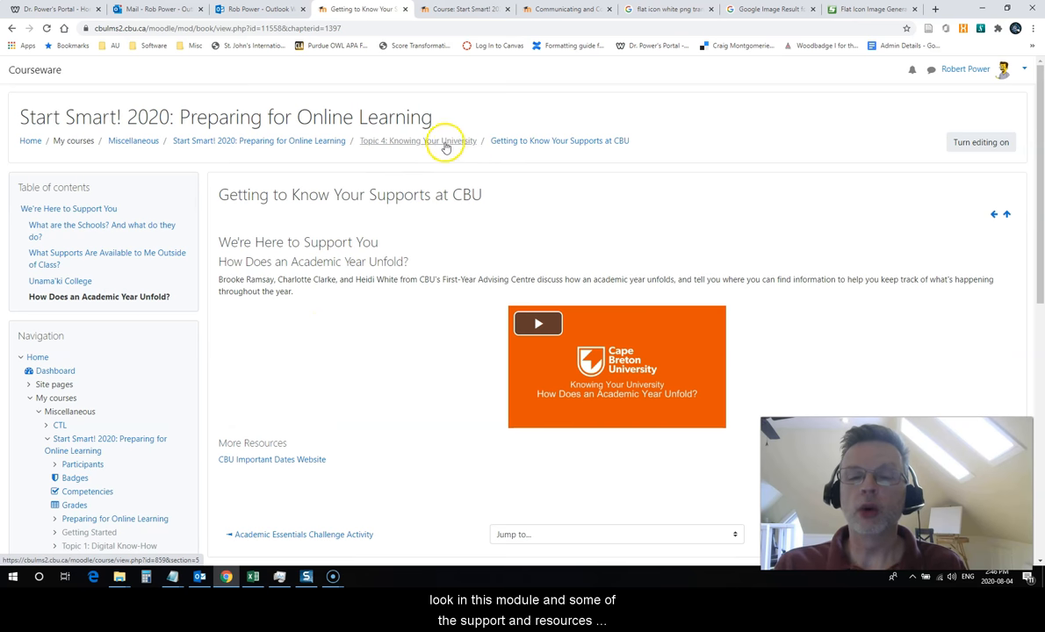
left_click(417, 141)
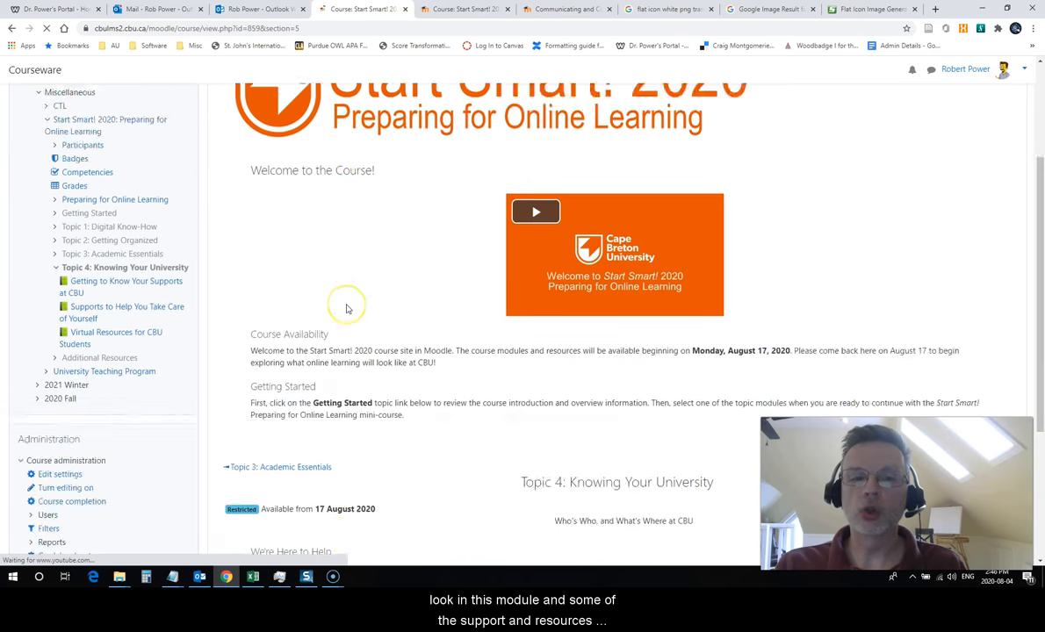
Step: Scroll down Topic 4 and open the Virtual Resources for CBU Students book
scroll("down", 3)
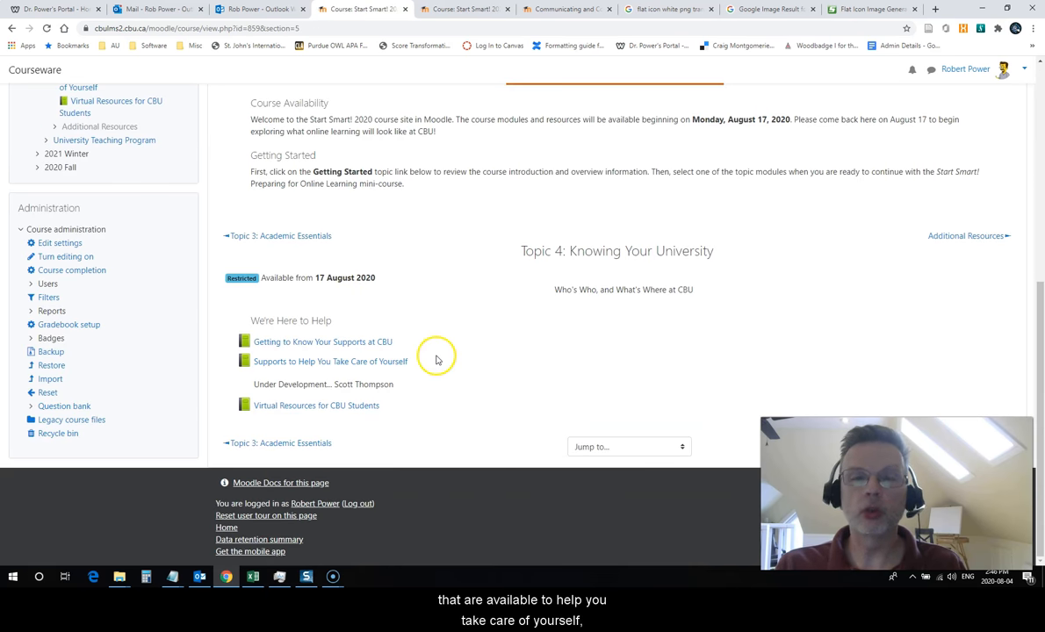
mouse_move(450, 357)
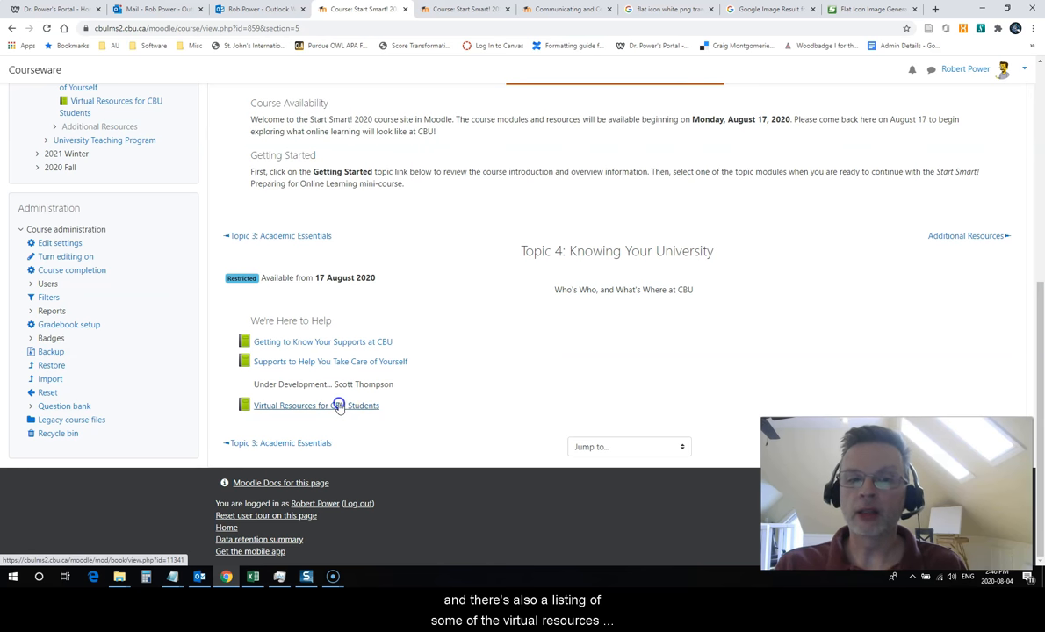
left_click(306, 405)
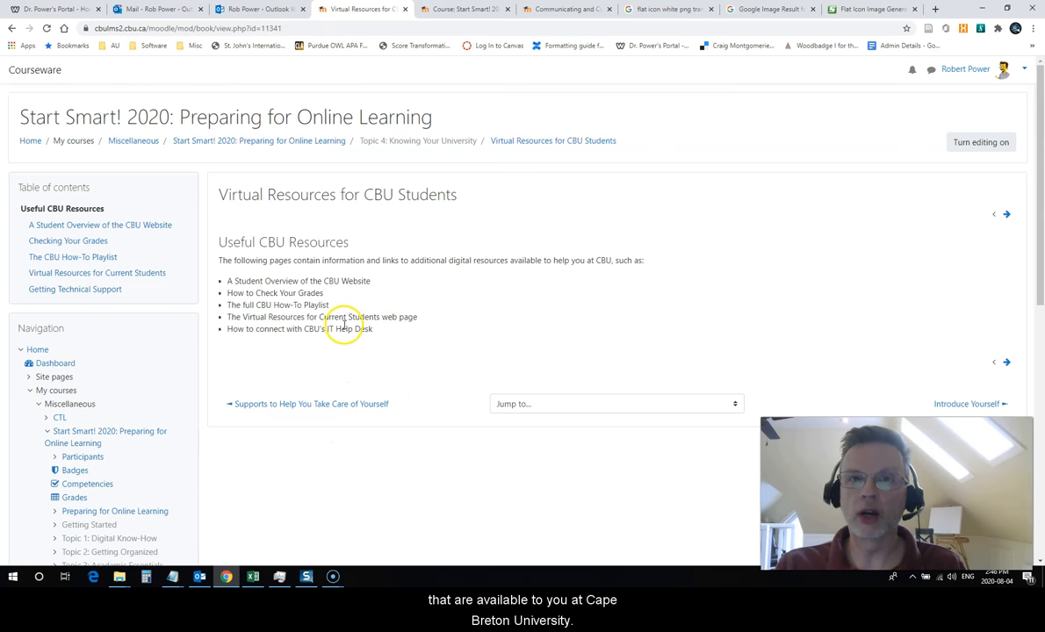
mouse_move(365, 312)
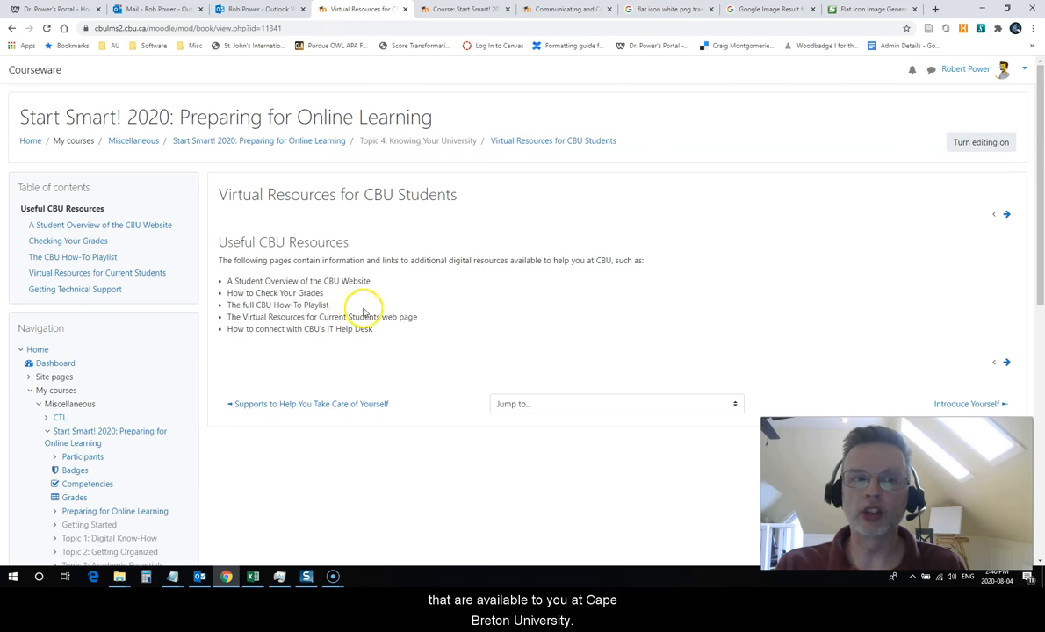